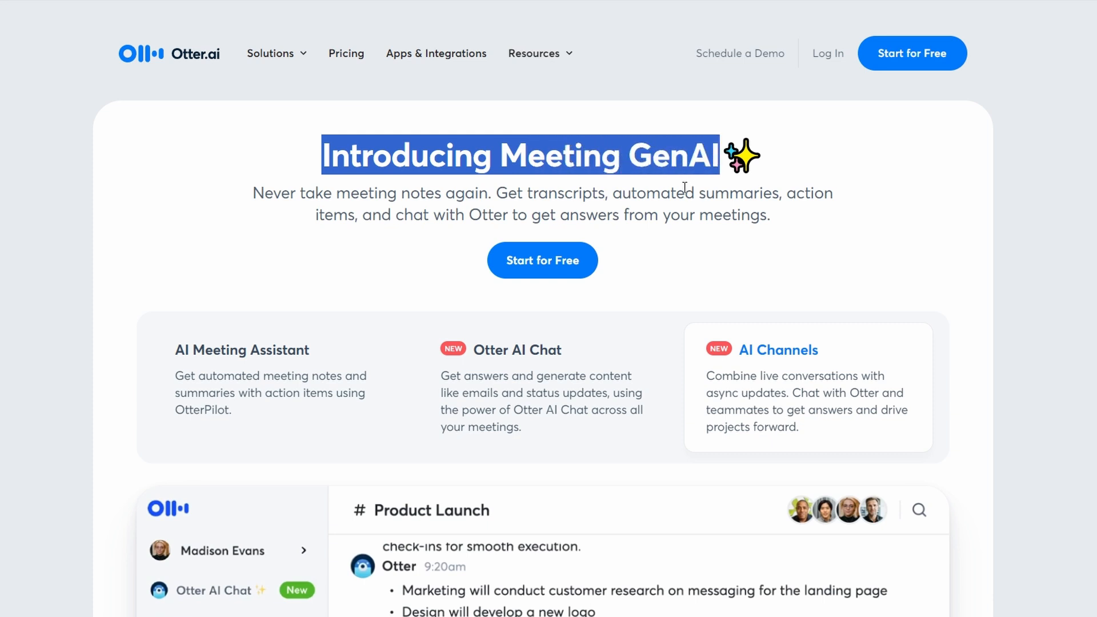
# Step: Review the Otter.ai landing page, start a free sign-up and choose the Basic plan
pyautogui.scroll(-3)
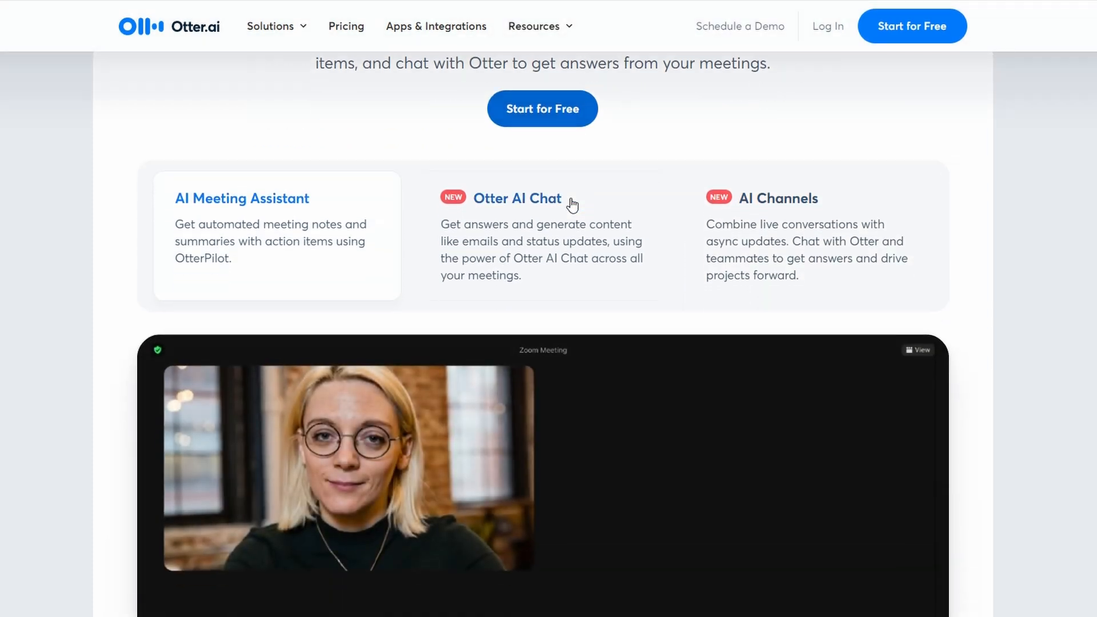
pyautogui.scroll(-3)
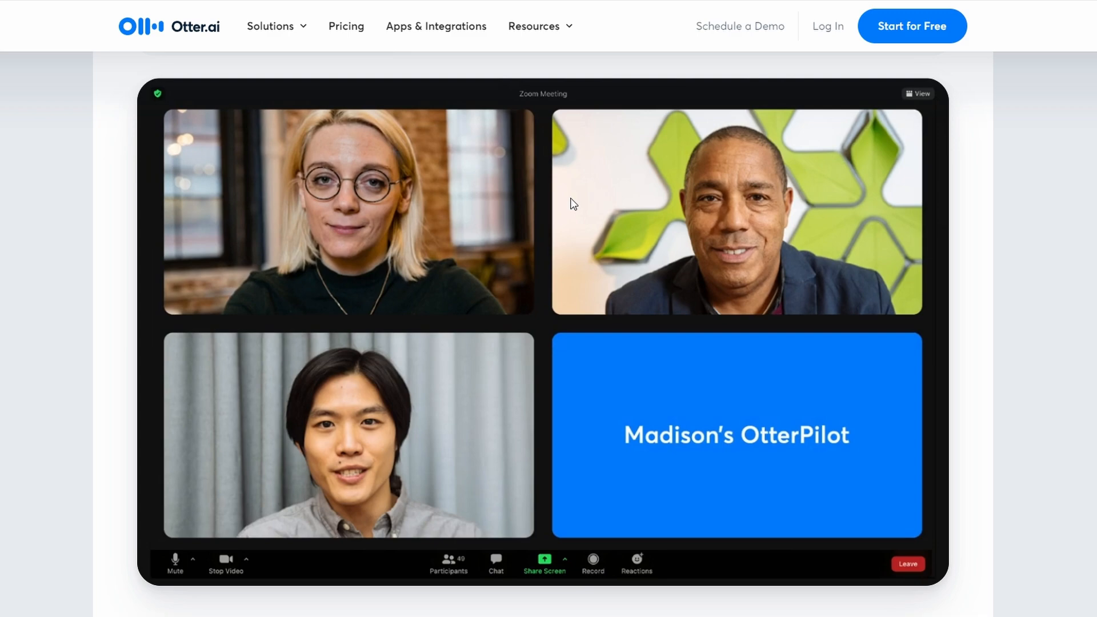
pyautogui.scroll(-3)
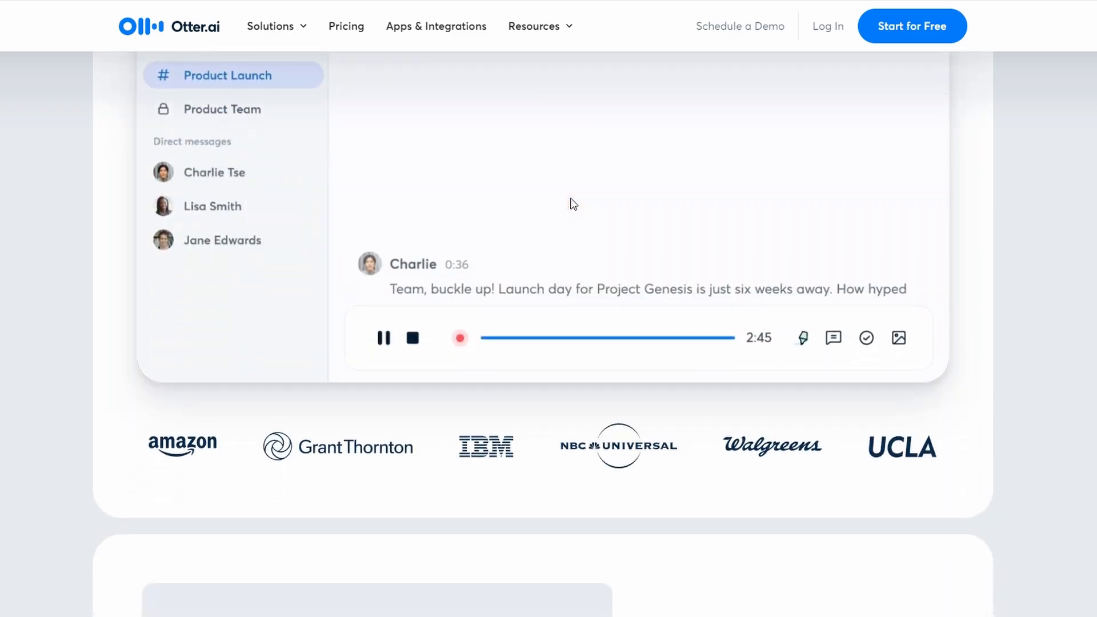
pyautogui.scroll(-3)
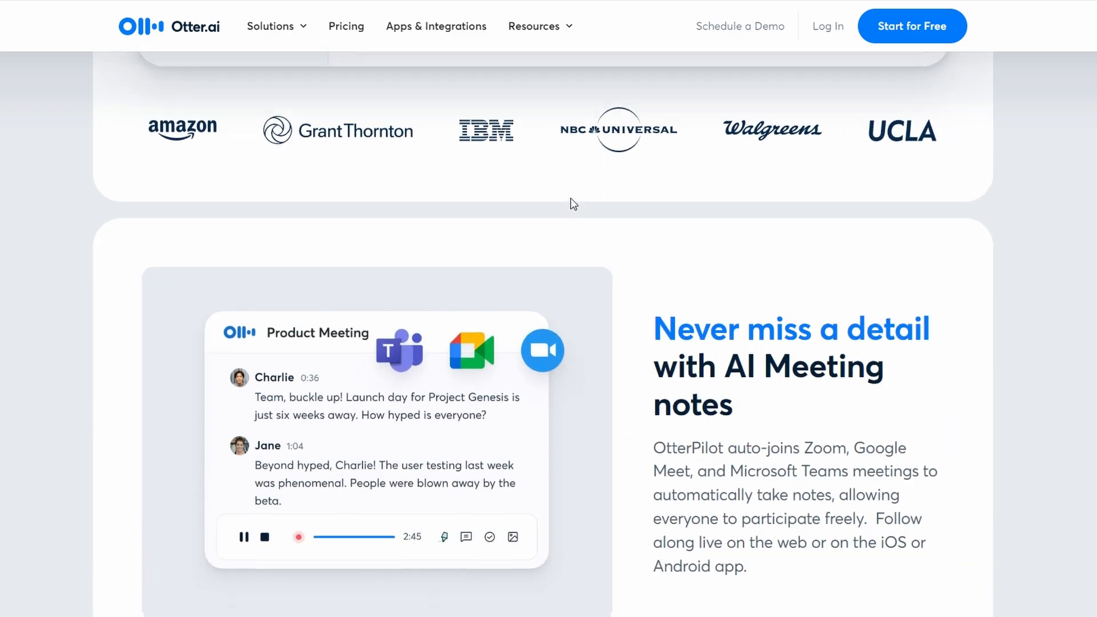
pyautogui.scroll(-3)
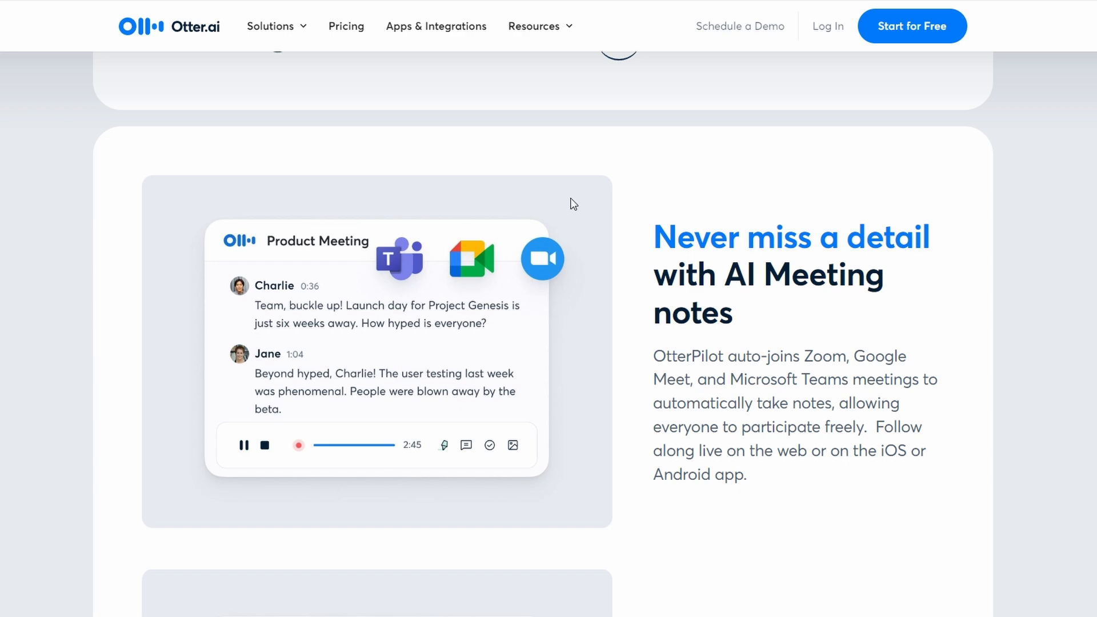
pyautogui.scroll(-3)
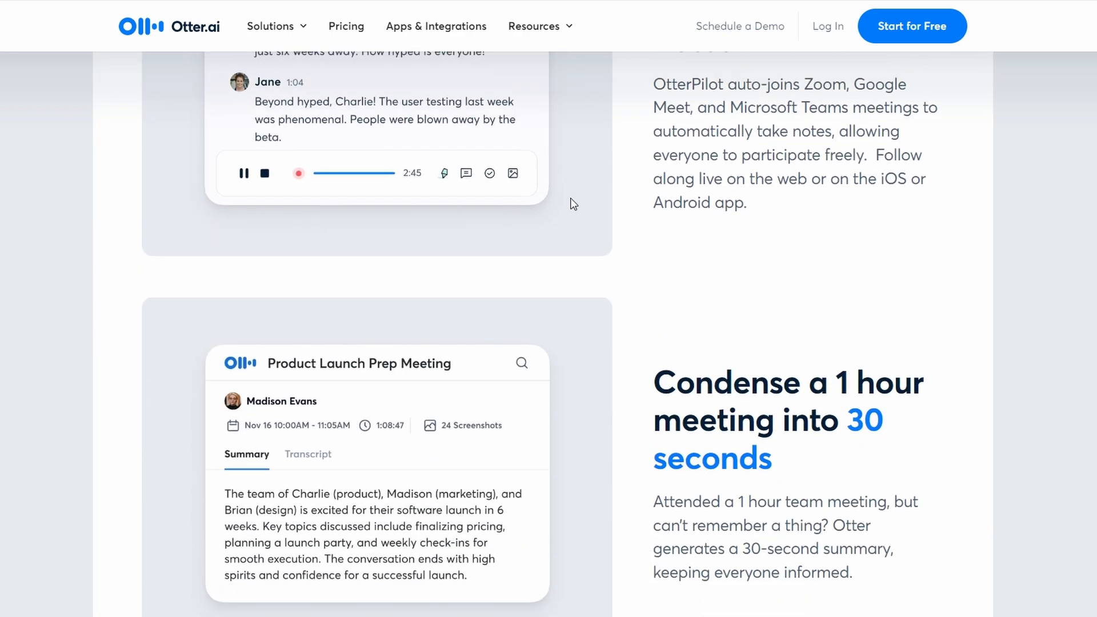
pyautogui.scroll(-3)
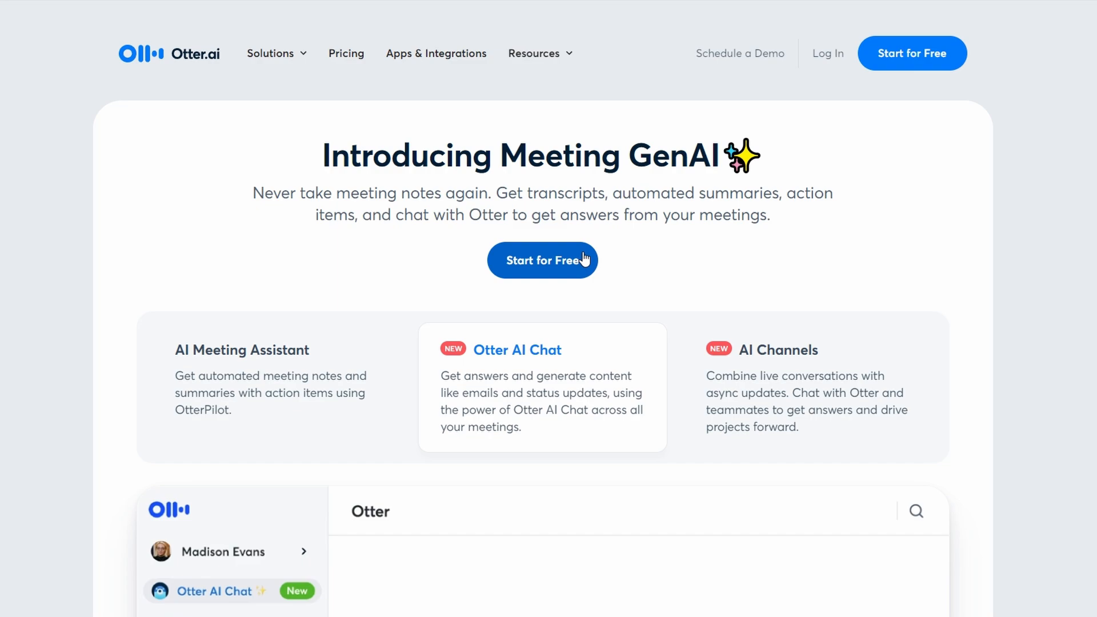
pyautogui.scroll(-3)
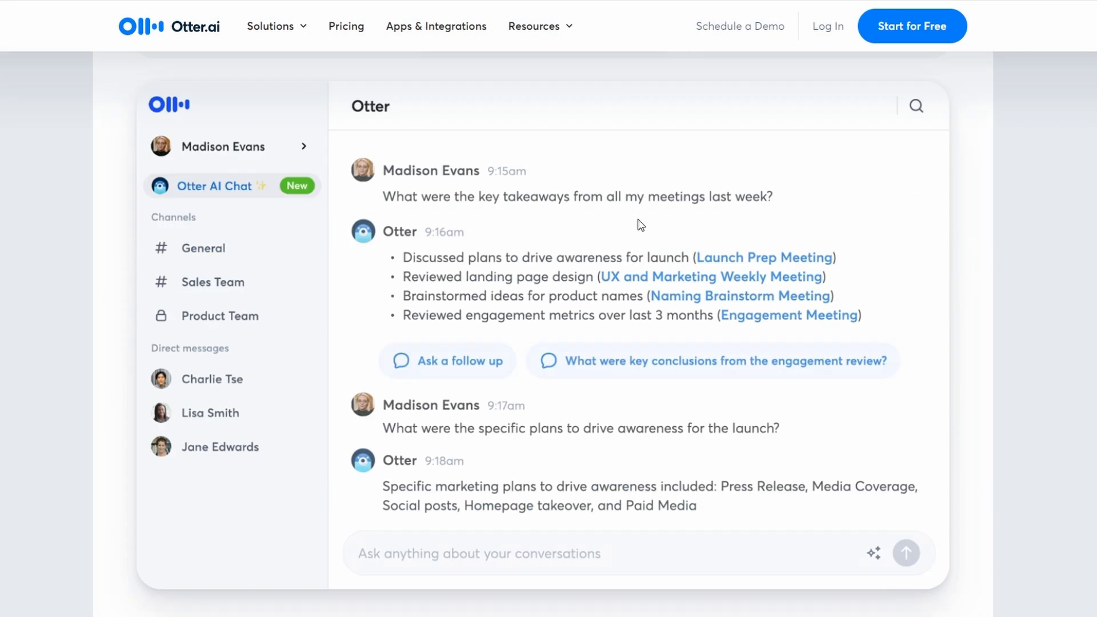
pyautogui.scroll(-3)
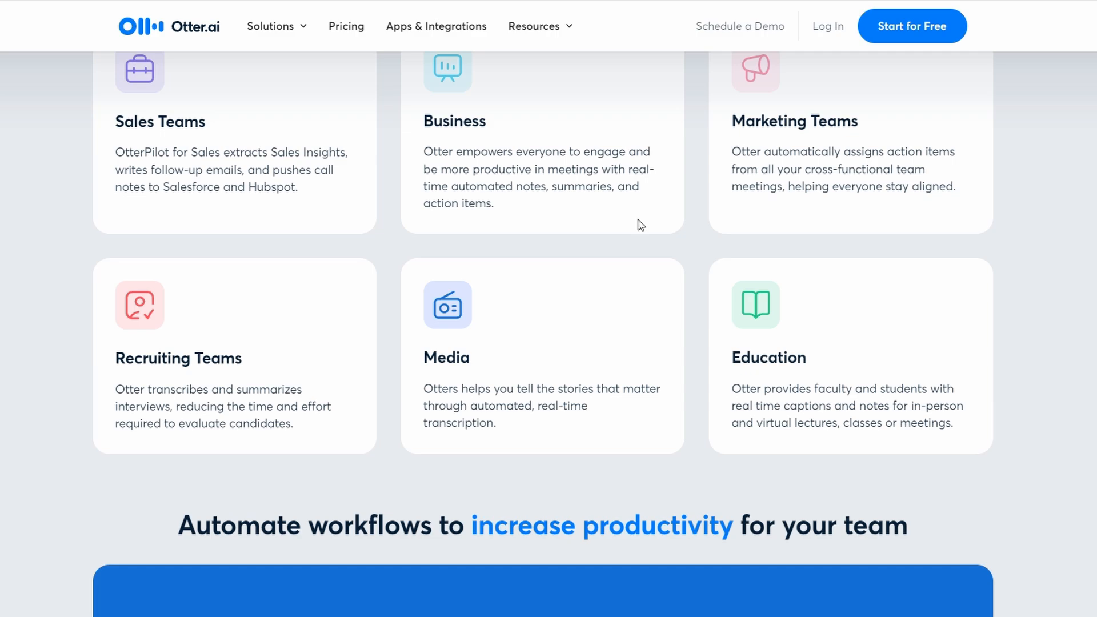
pyautogui.scroll(-3)
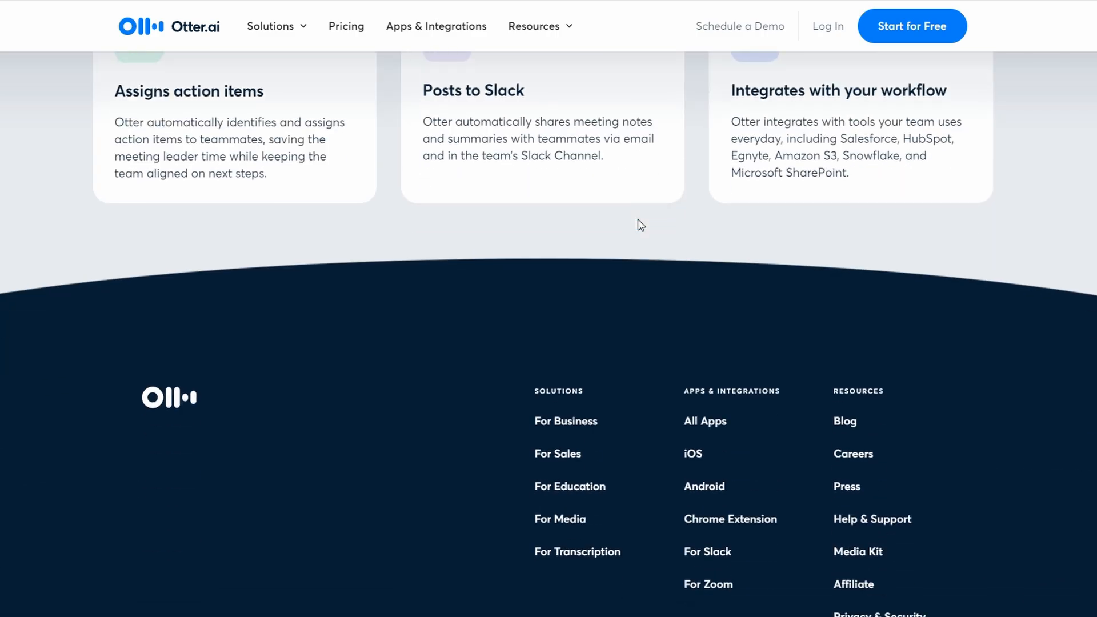
pyautogui.scroll(3)
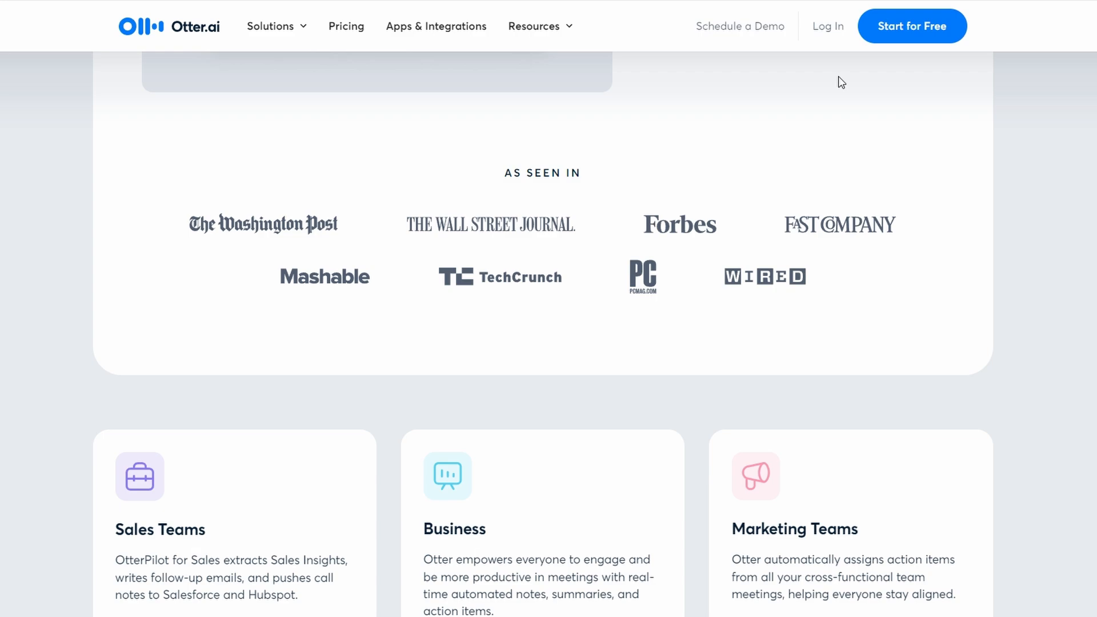
pyautogui.moveTo(912, 26)
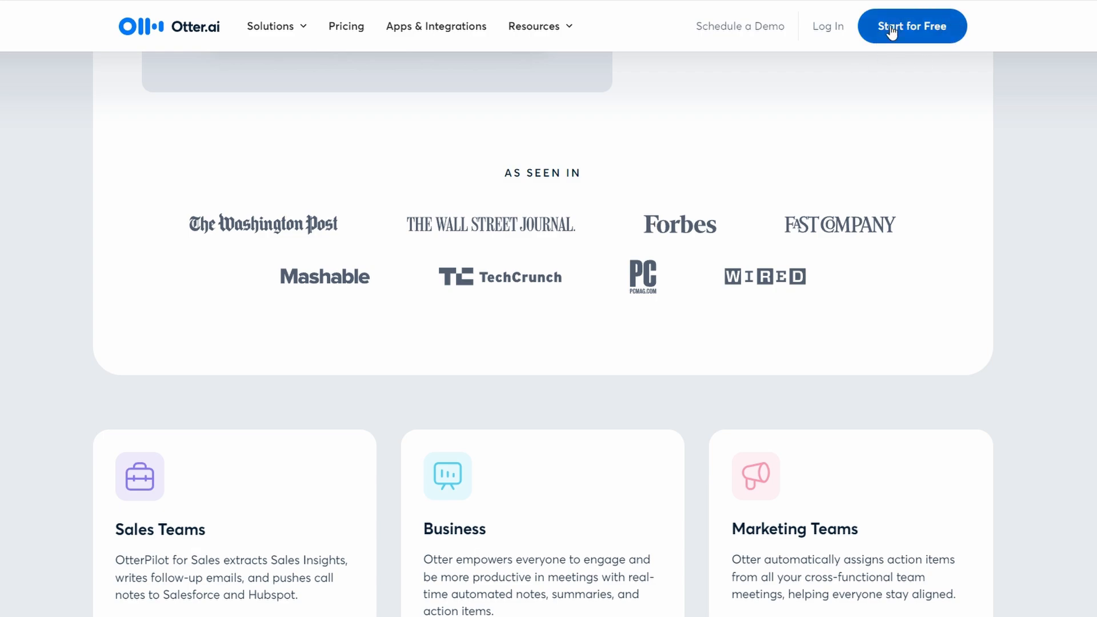
pyautogui.click(912, 27)
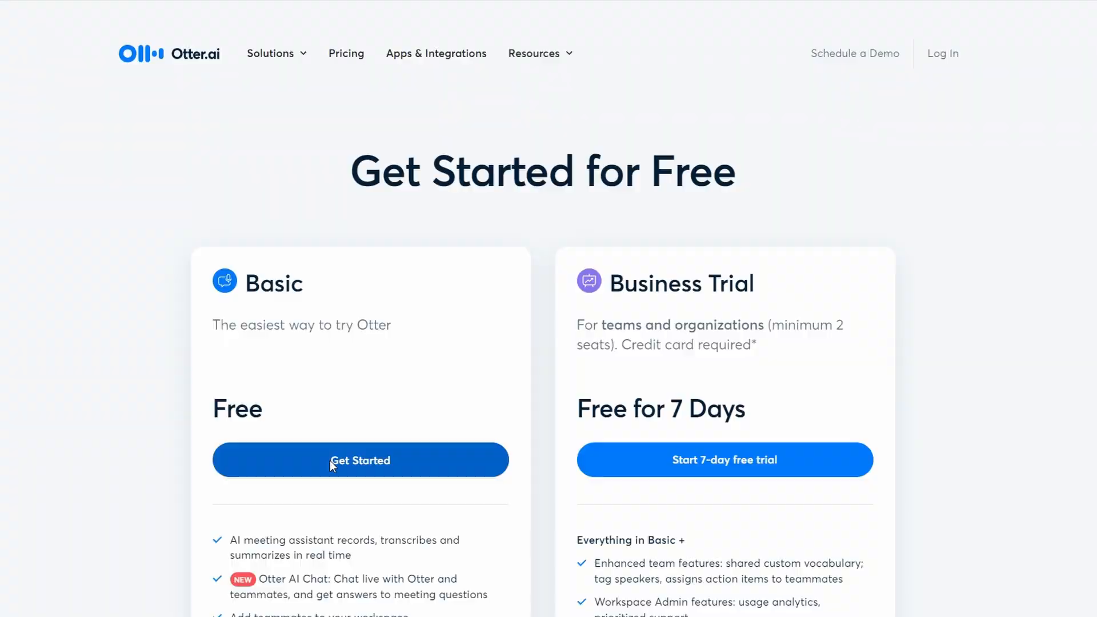
pyautogui.click(360, 460)
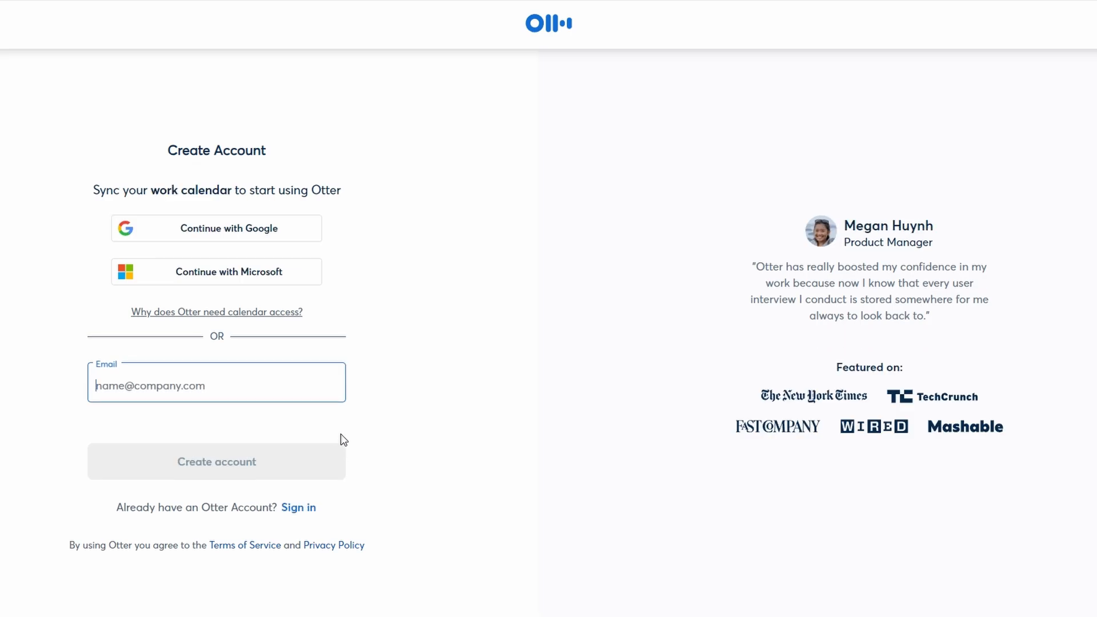
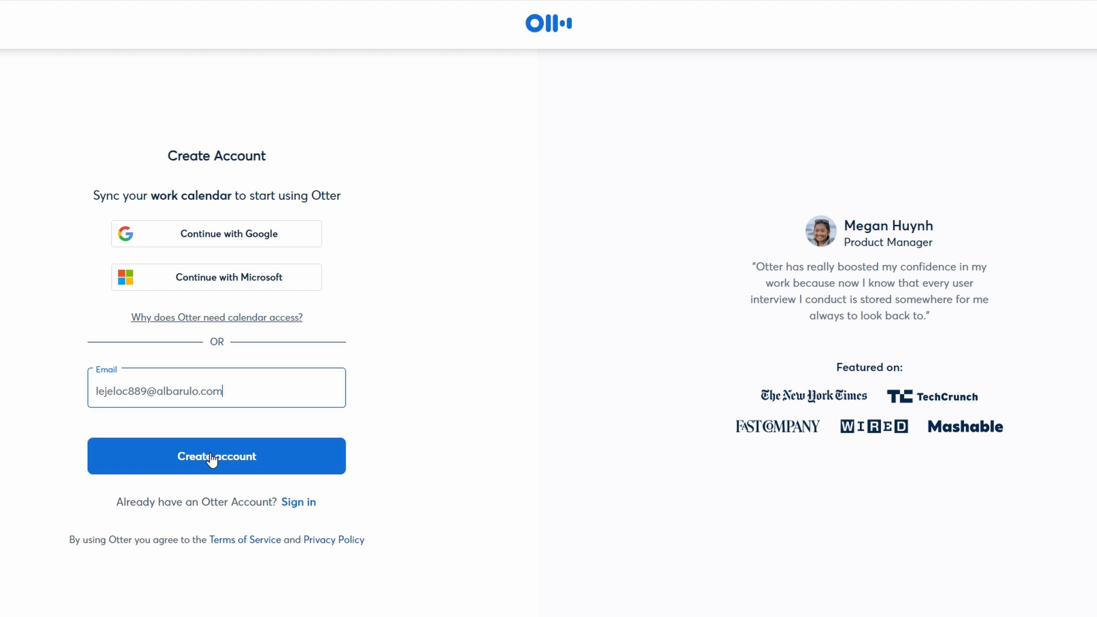
# Step: Create the account with the email and submit a chosen password
pyautogui.click(216, 456)
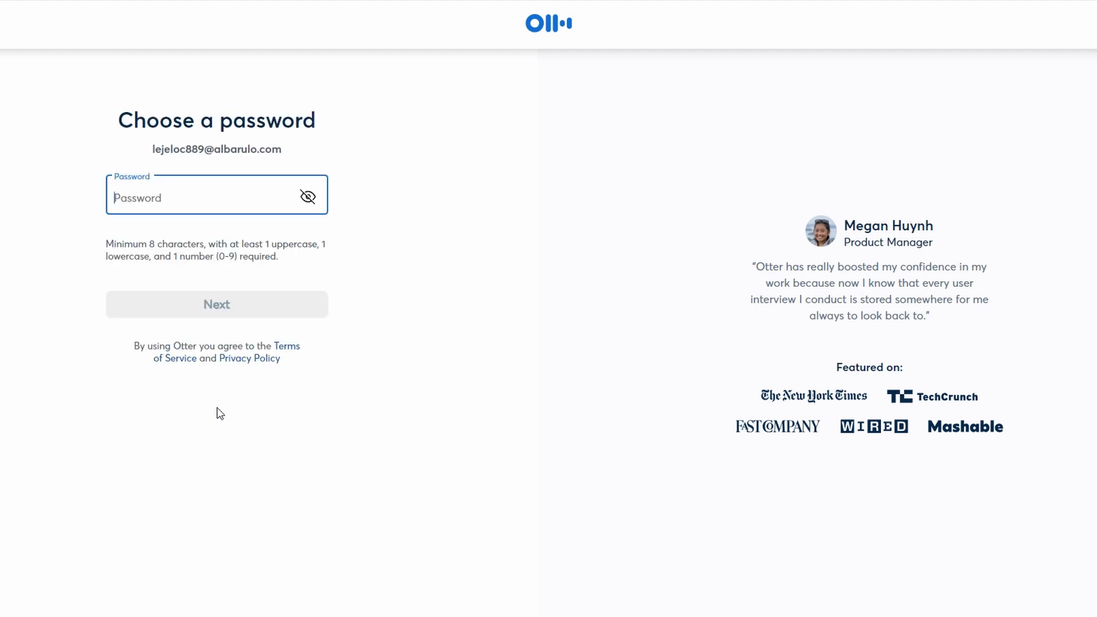
pyautogui.click(204, 198)
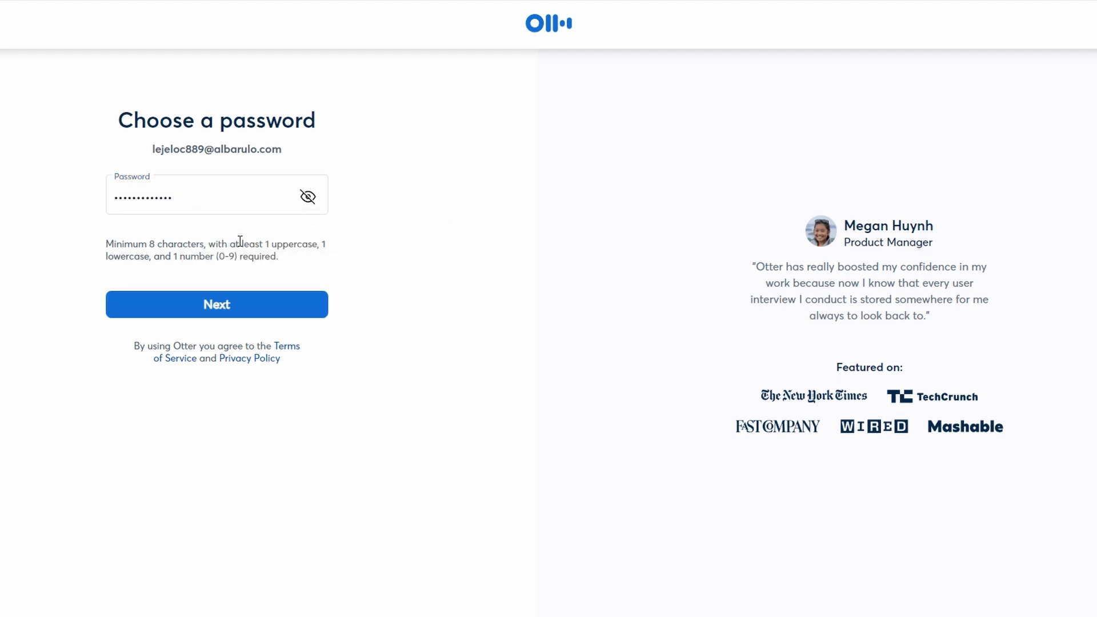
pyautogui.click(210, 195)
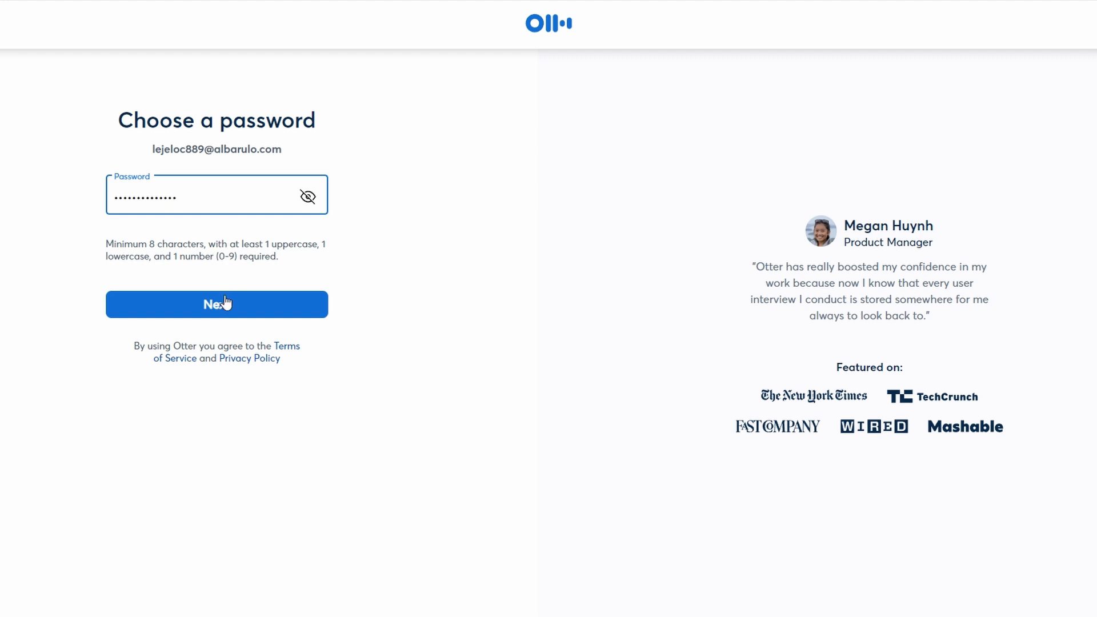
pyautogui.click(216, 304)
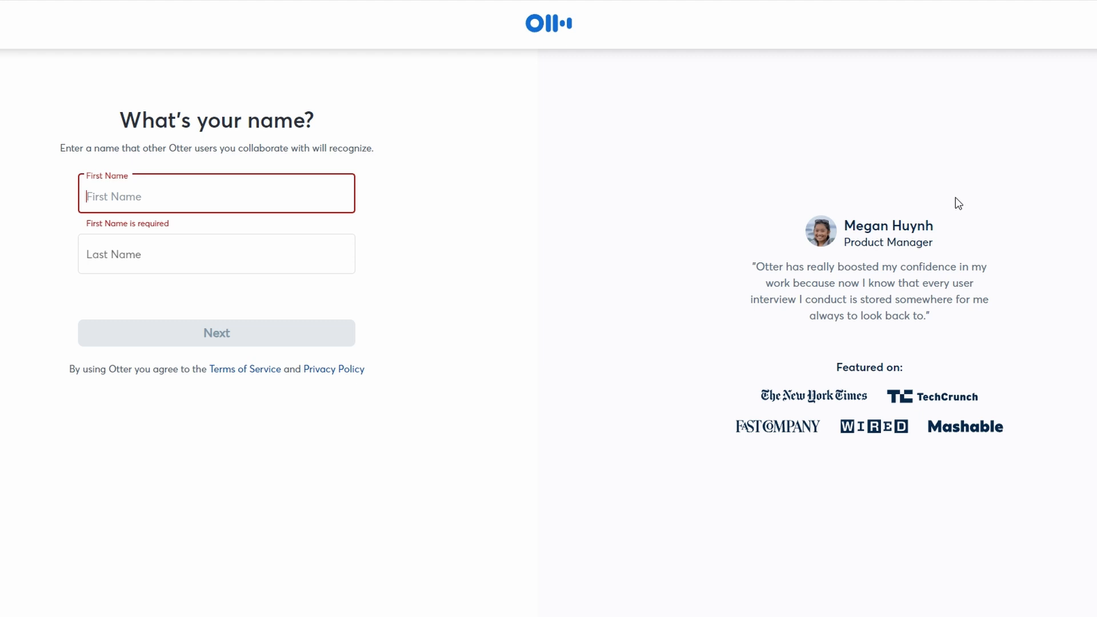
# Step: Enter Matt as the first name and move to the last-name field
pyautogui.write('Matt')
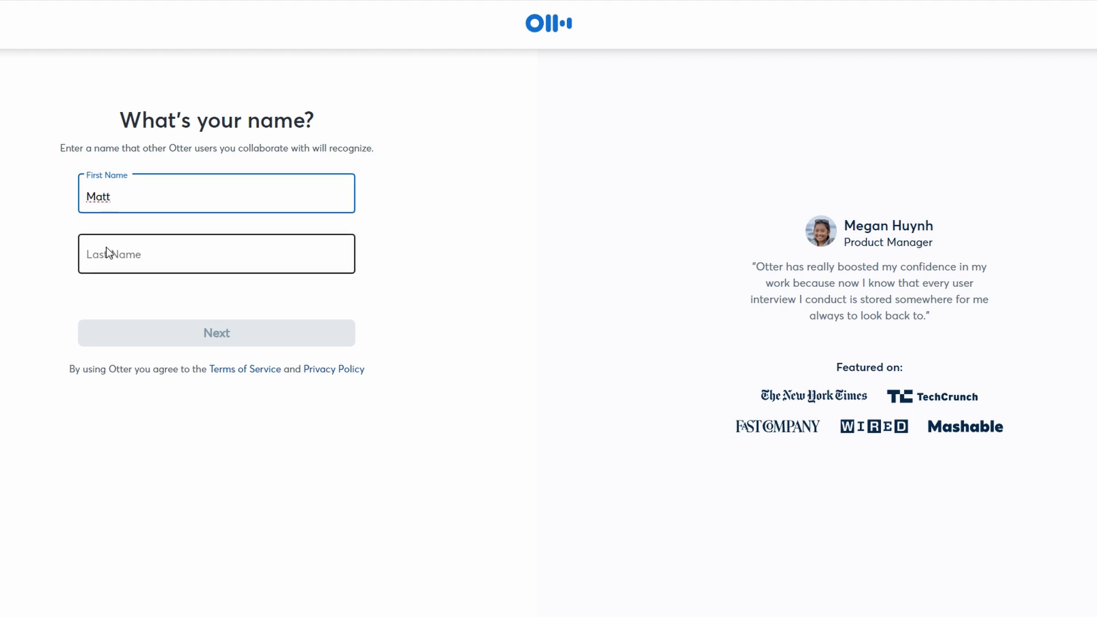
pyautogui.click(216, 332)
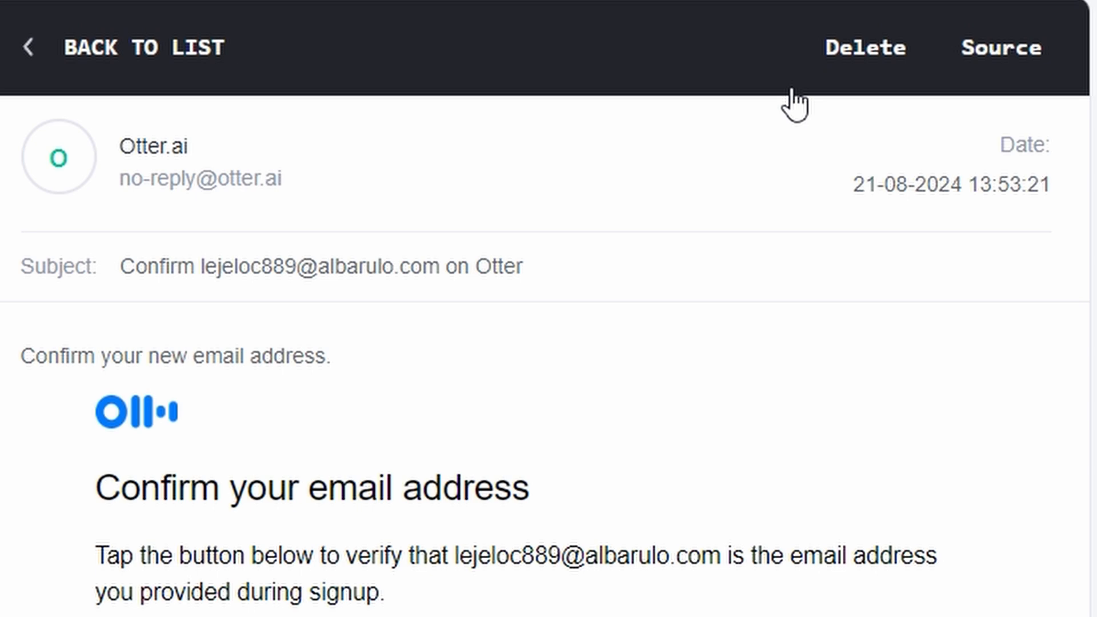
# Step: Confirm the Otter.ai email address from the verification message
pyautogui.scroll(-3)
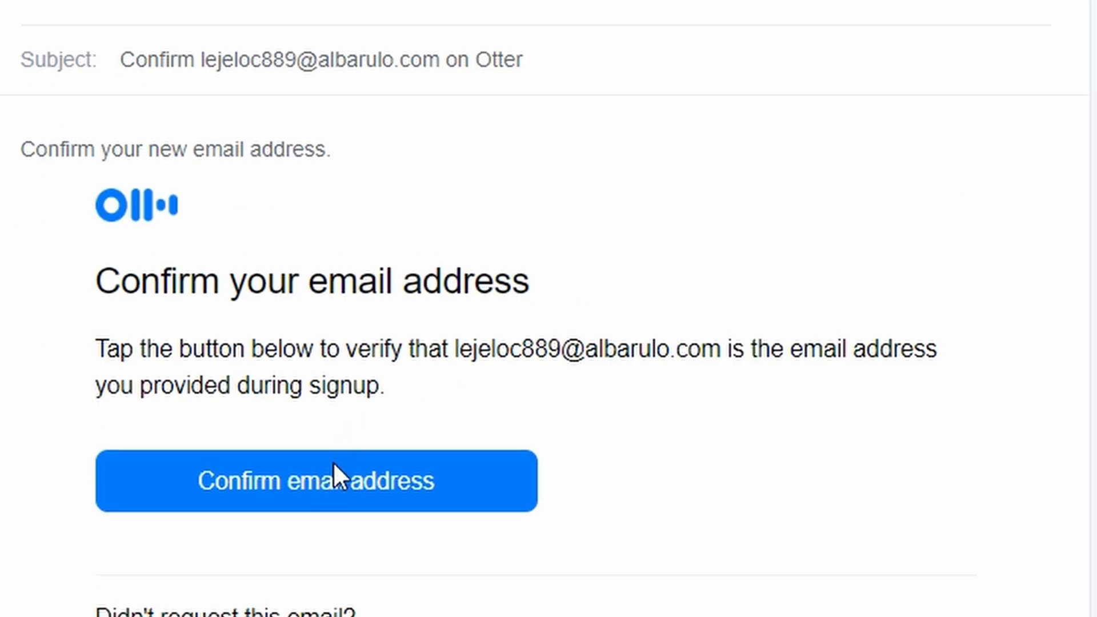
pyautogui.click(315, 481)
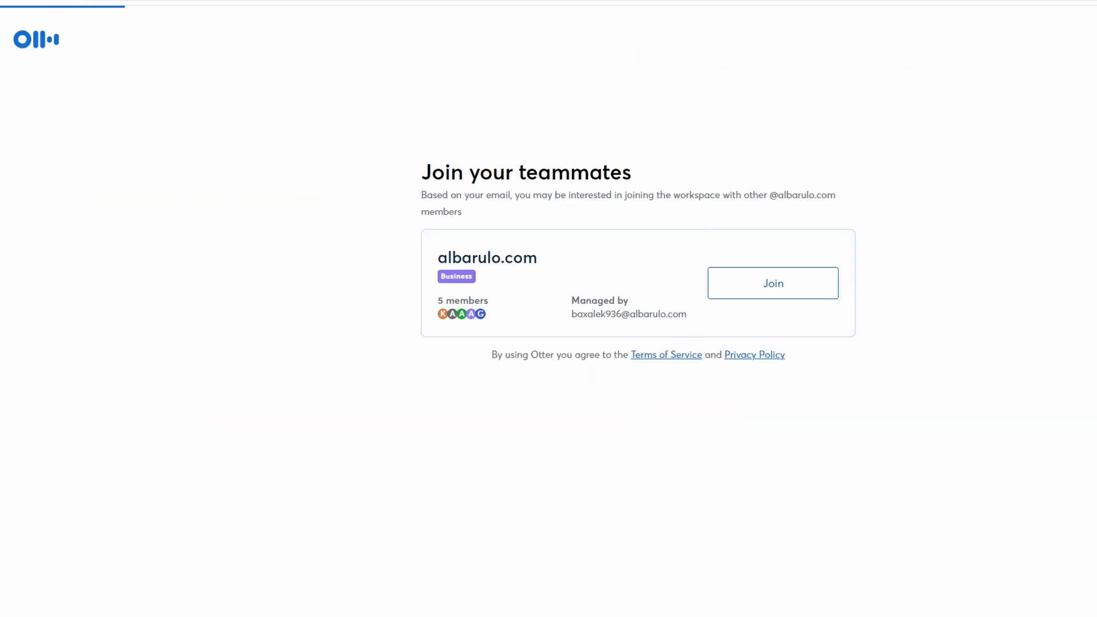
# Step: Join the albarulo.com workspace and finish onboarding without inviting teammates
pyautogui.click(772, 282)
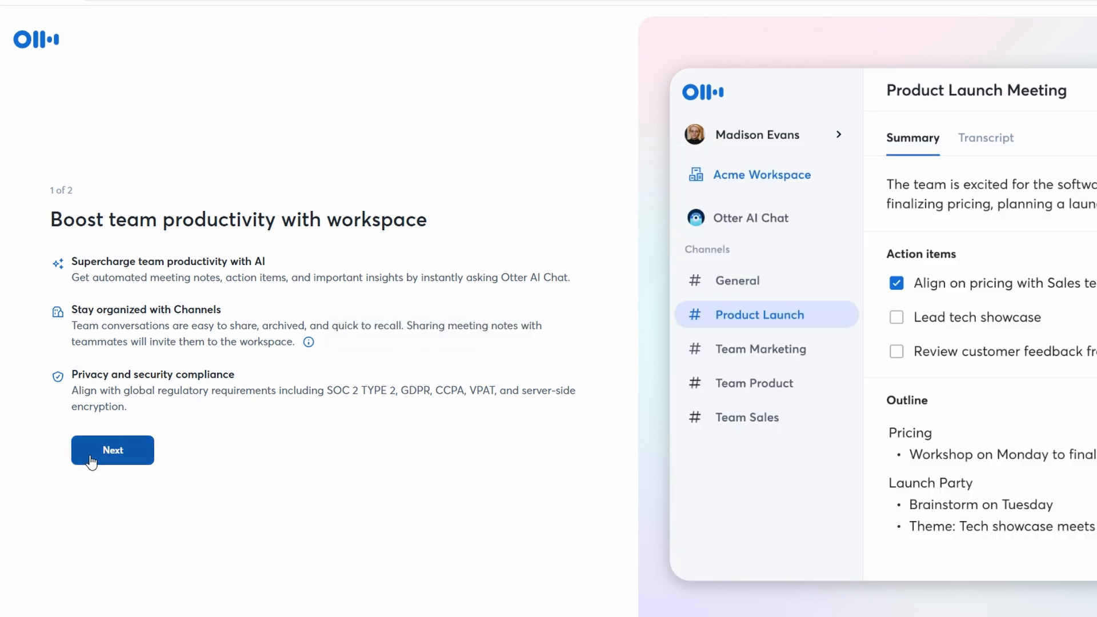
pyautogui.click(112, 450)
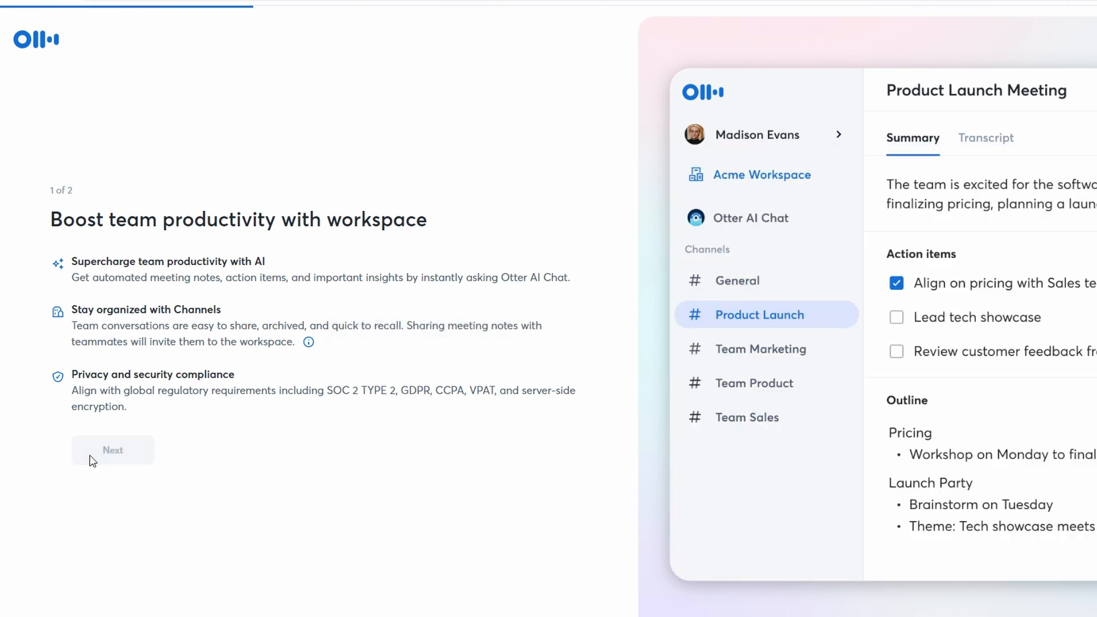
pyautogui.click(112, 450)
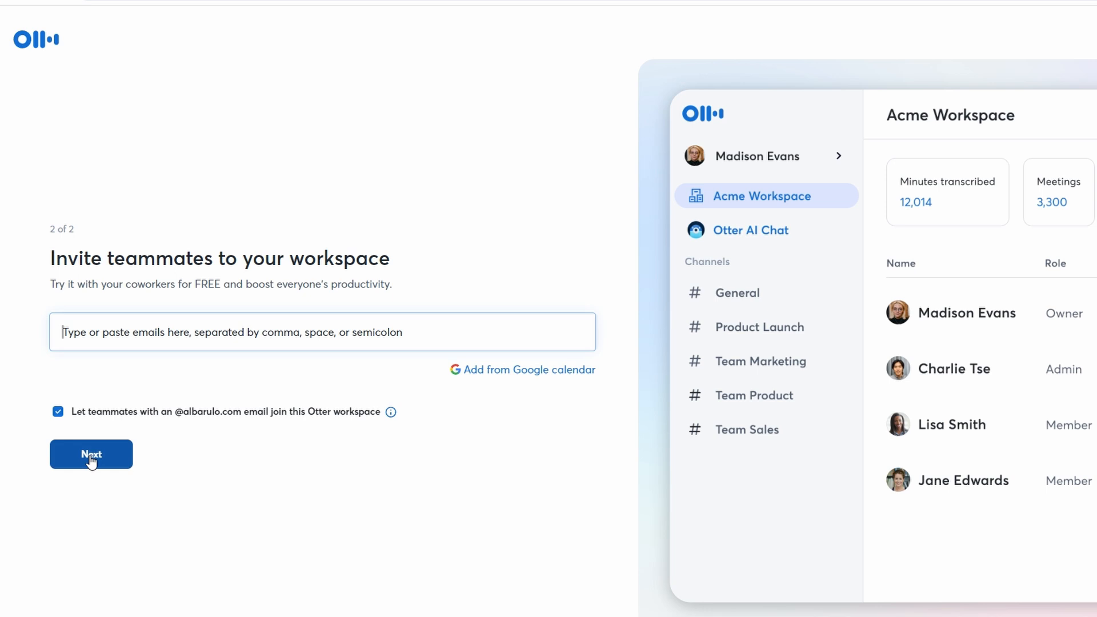
pyautogui.click(92, 453)
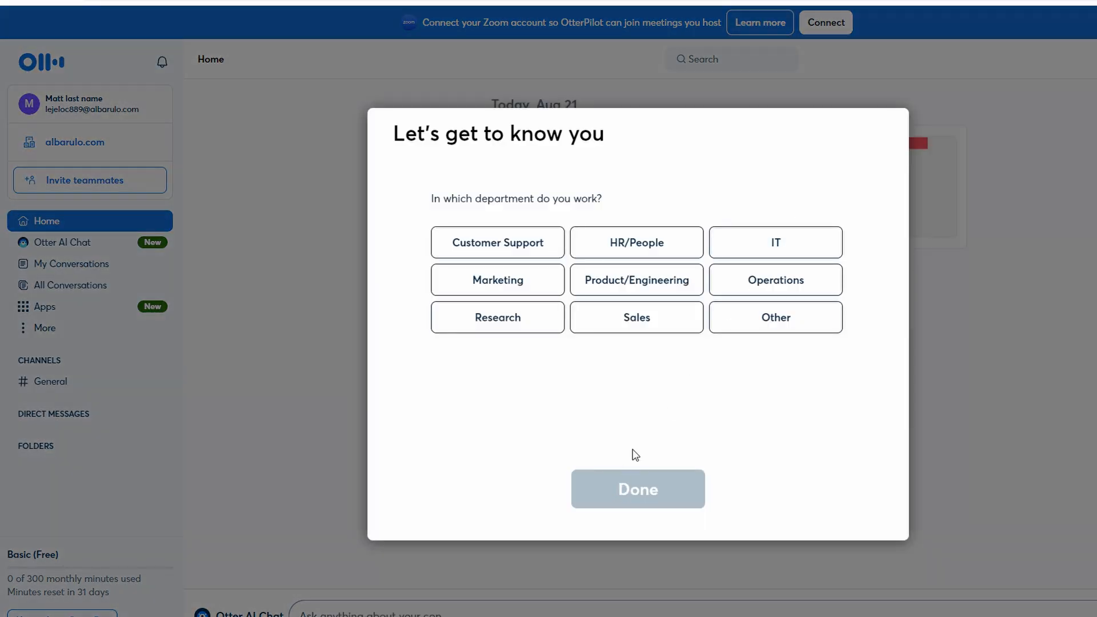
# Step: Answer the survey with IT as department and Senior Leader as role
pyautogui.click(775, 242)
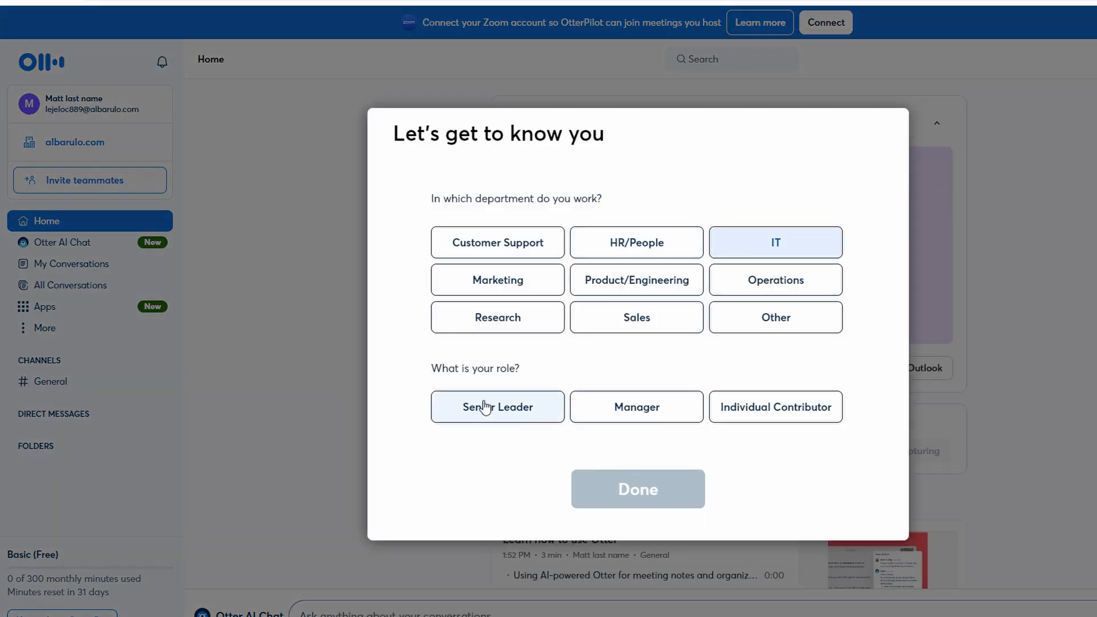
pyautogui.click(636, 488)
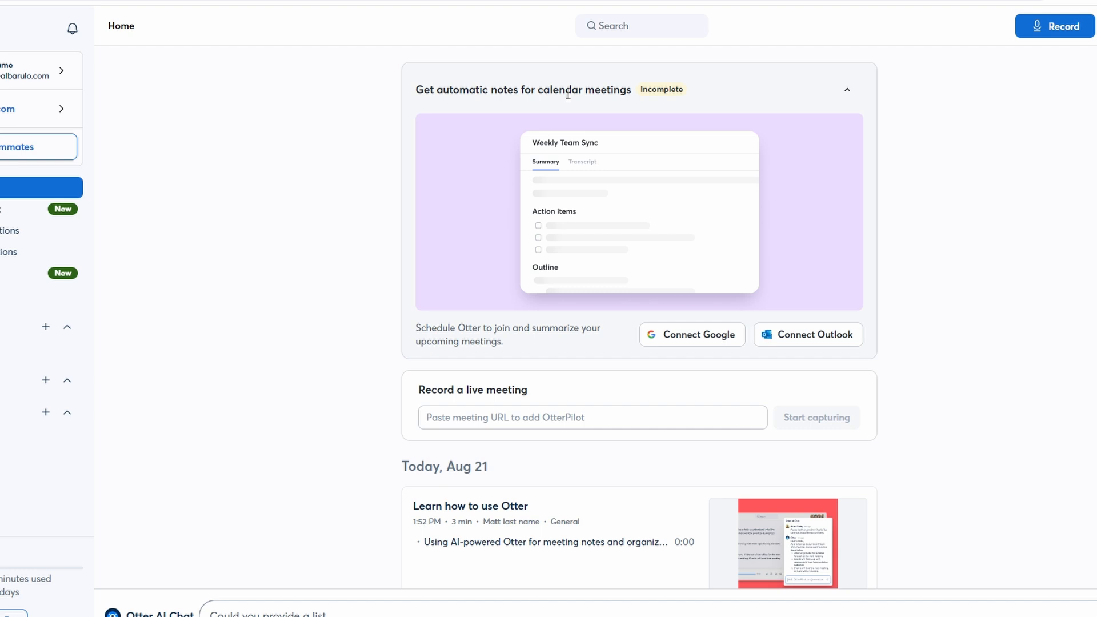
# Step: Read through the help article on connecting calendars and contacts to Otter
pyautogui.click(847, 89)
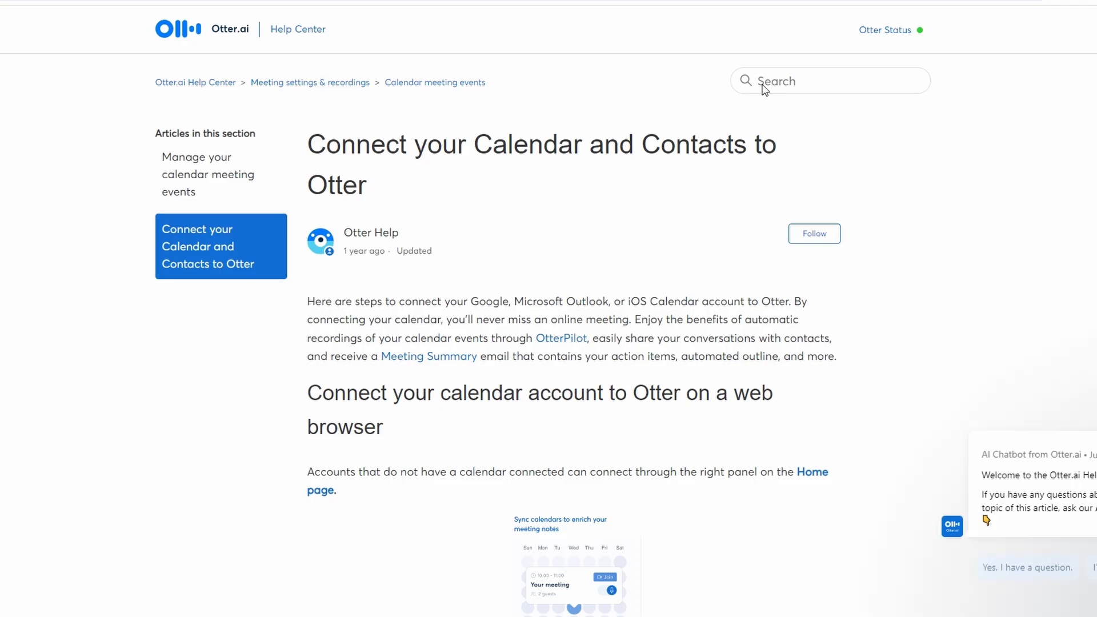
pyautogui.scroll(-3)
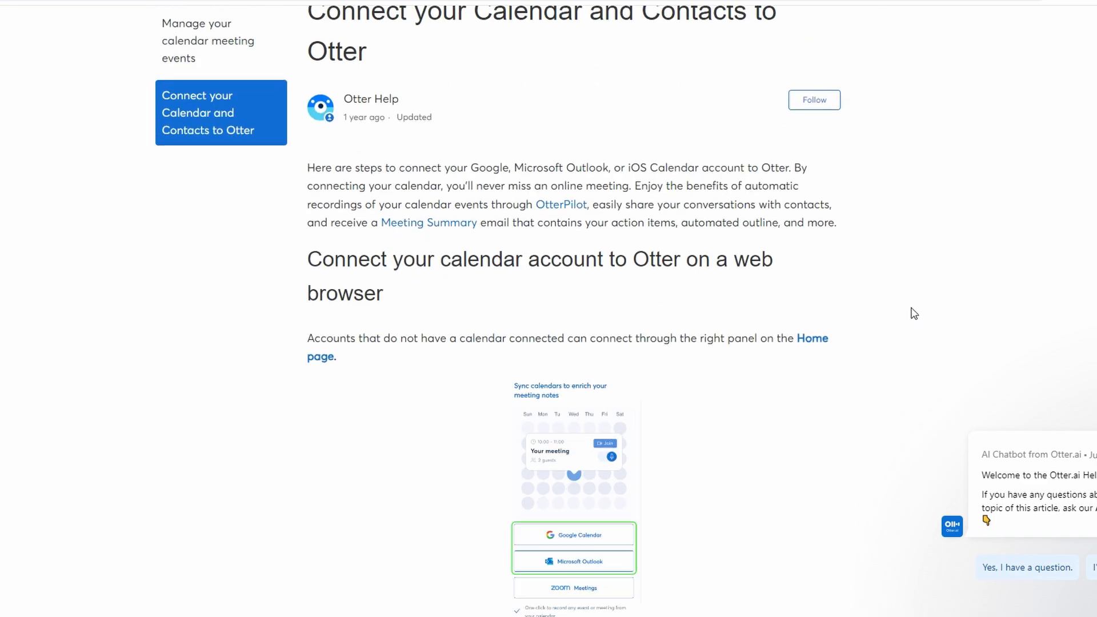
pyautogui.scroll(-3)
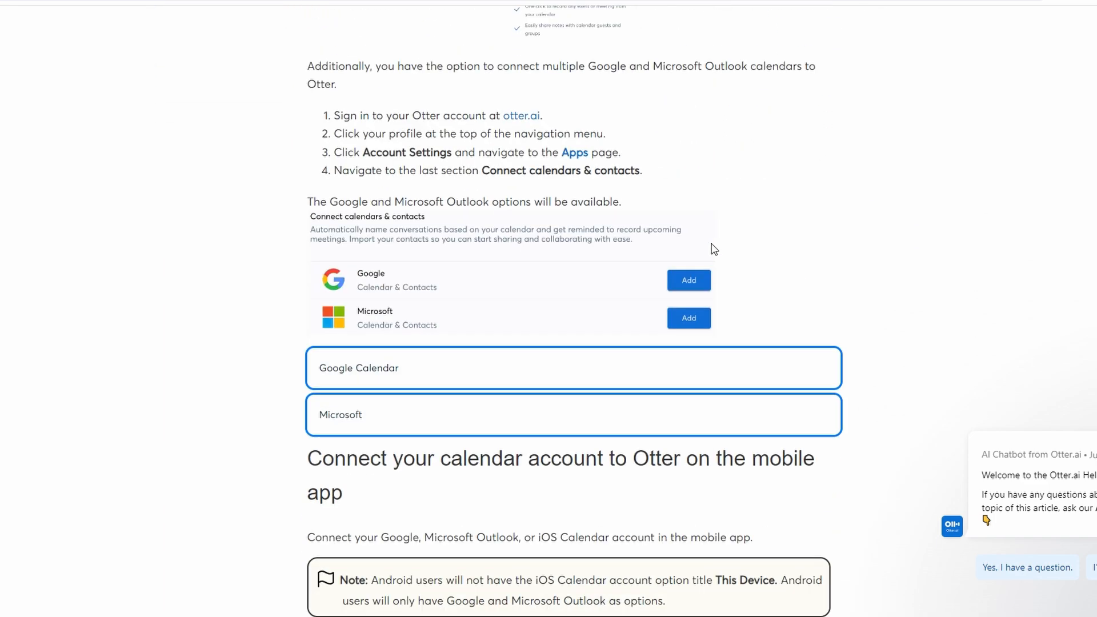
pyautogui.scroll(-3)
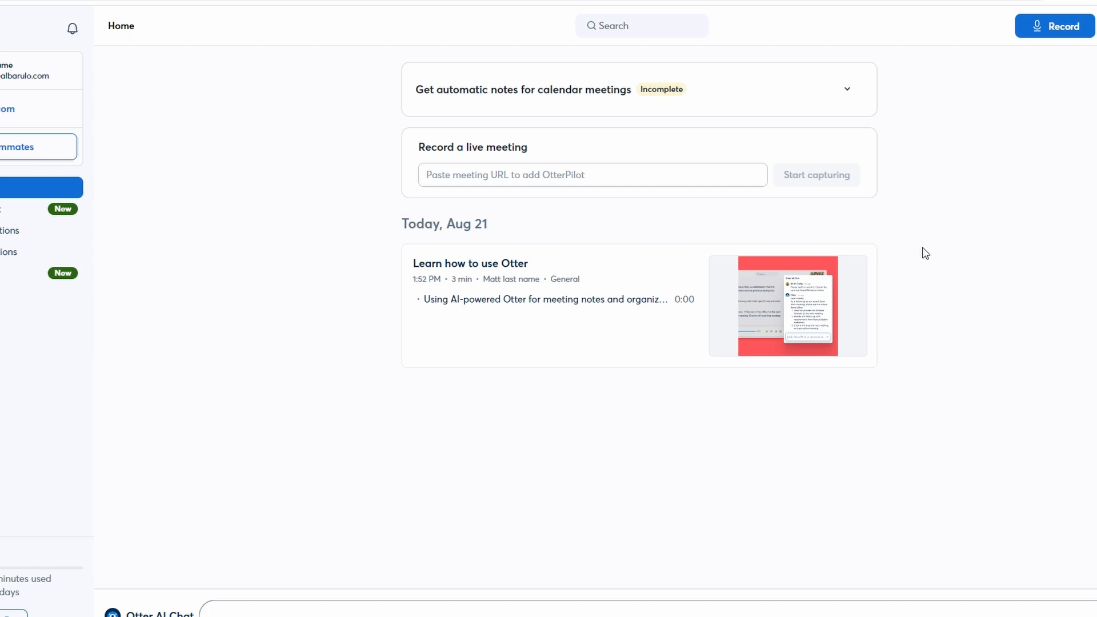
pyautogui.moveTo(1055, 26)
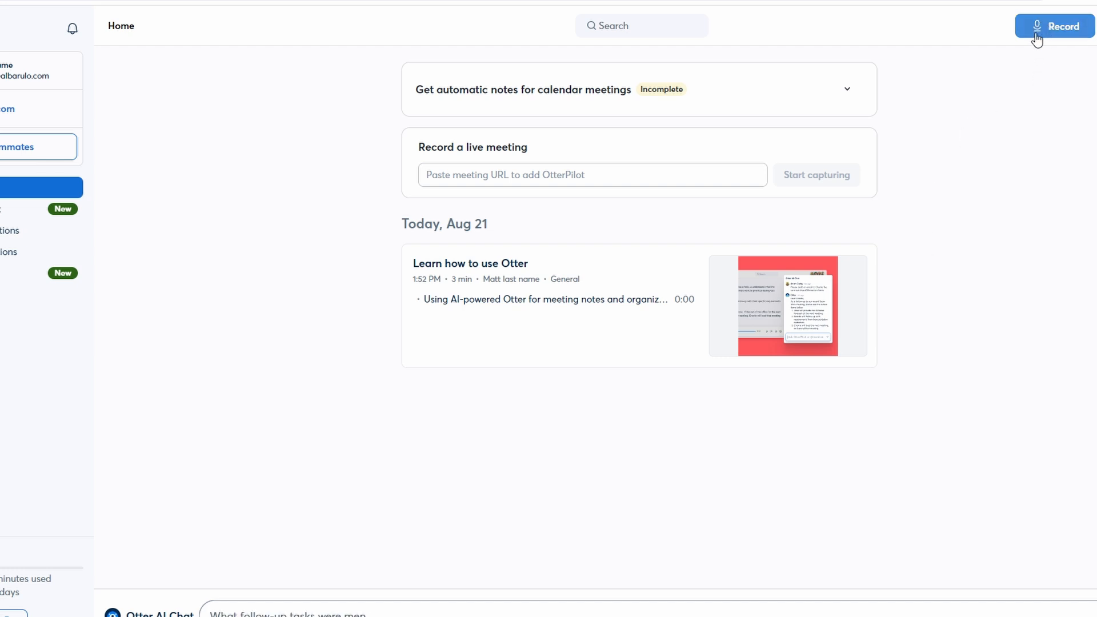
# Step: Start a new live recording note from the top-right Record button
pyautogui.click(1061, 26)
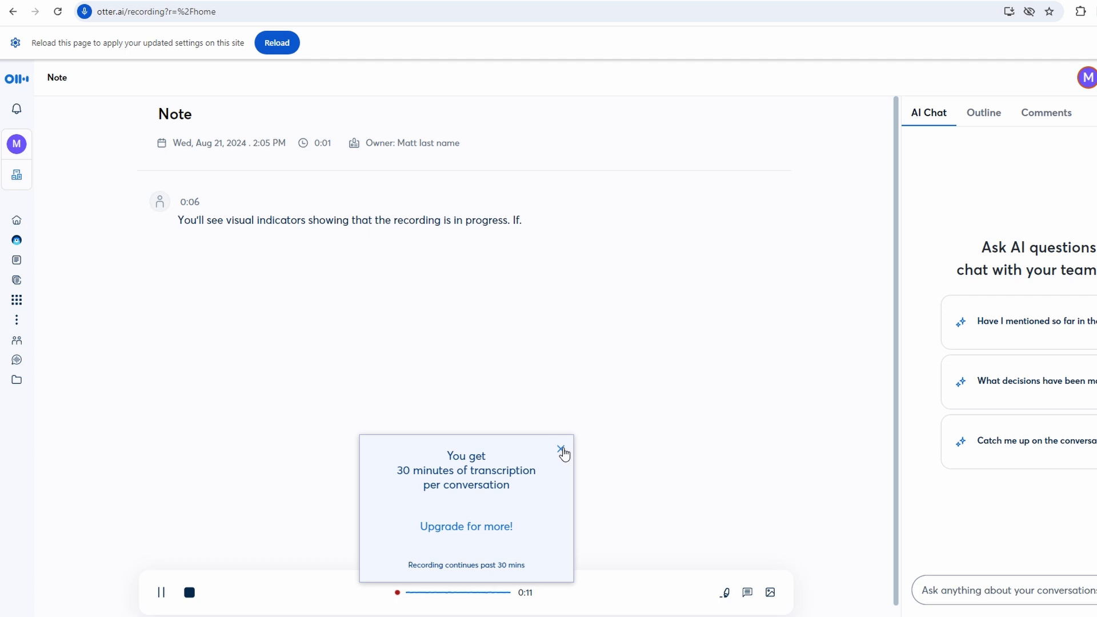
# Step: Dismiss the 30-minute transcription-limit notice and pause the recording
pyautogui.click(563, 450)
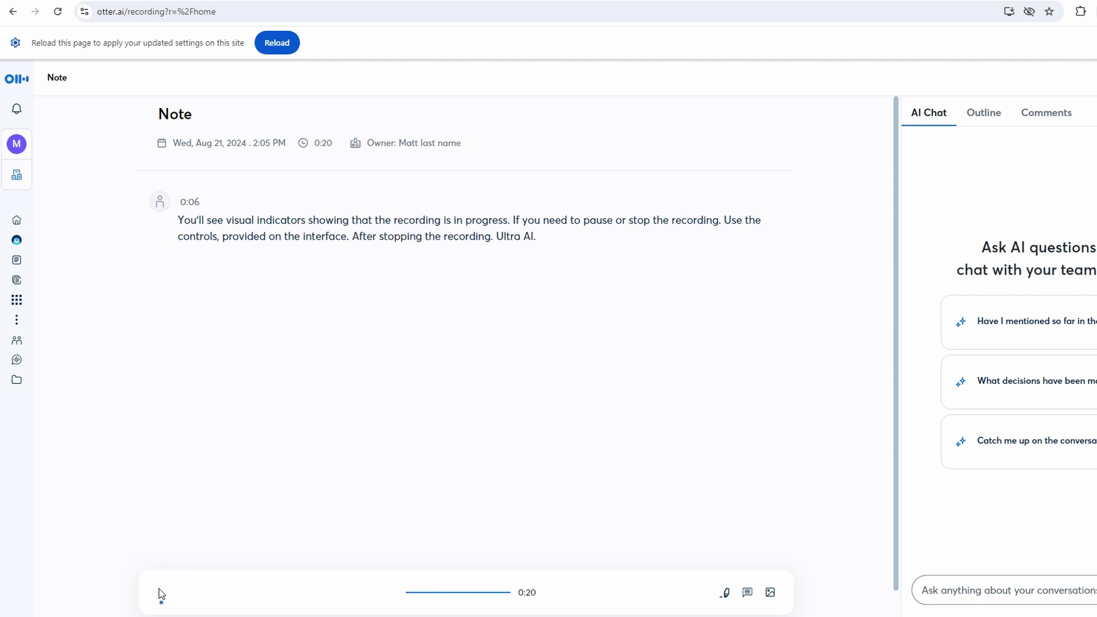
pyautogui.click(160, 593)
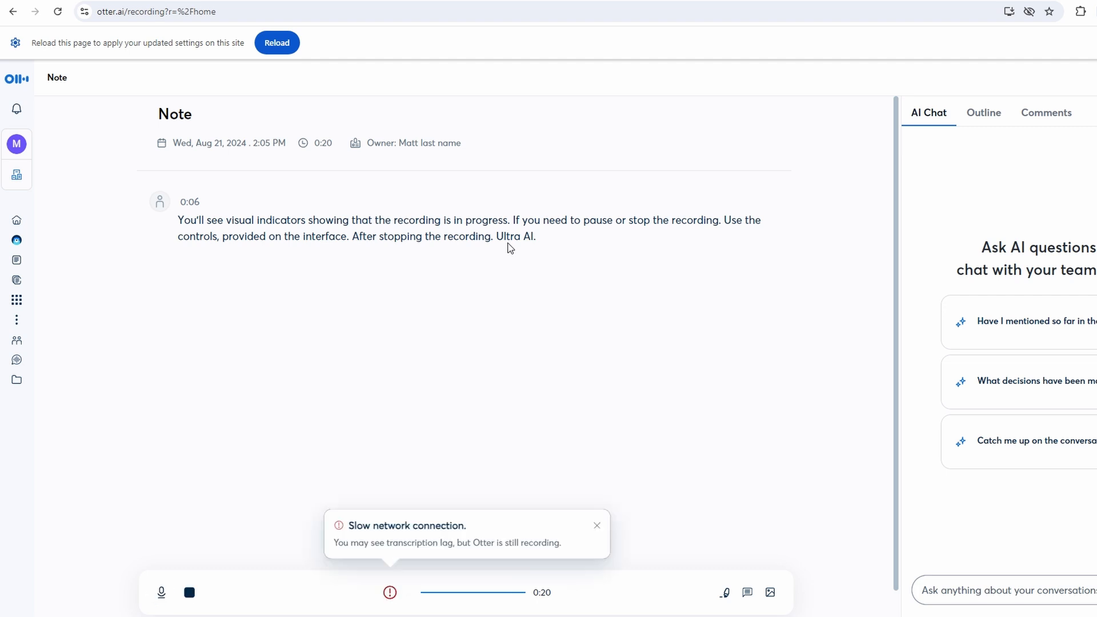
pyautogui.moveTo(566, 504)
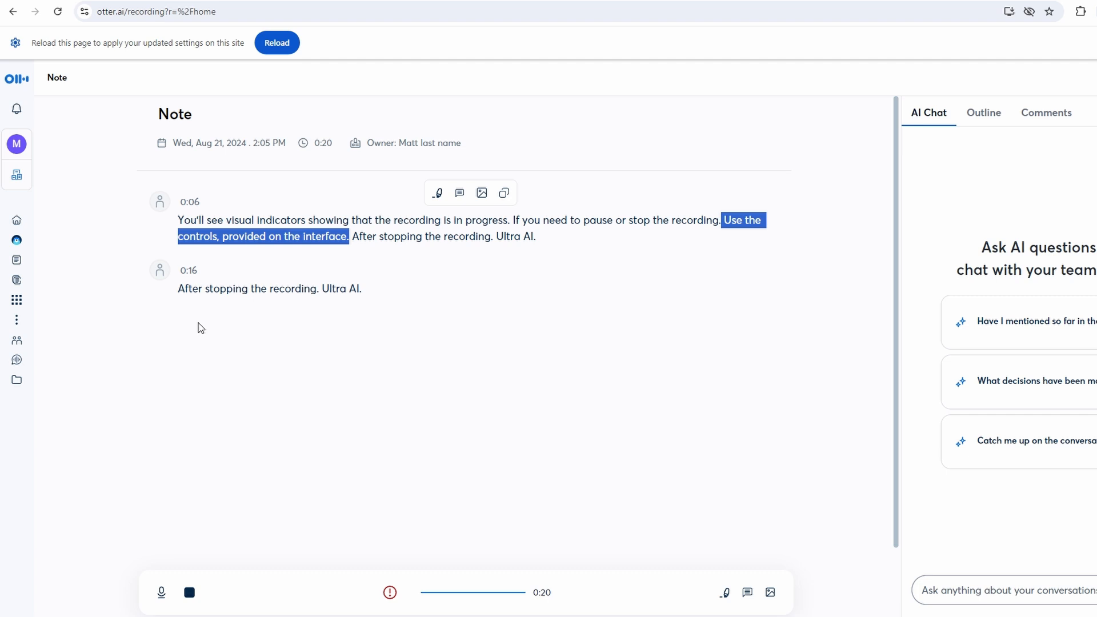
pyautogui.moveTo(224, 490)
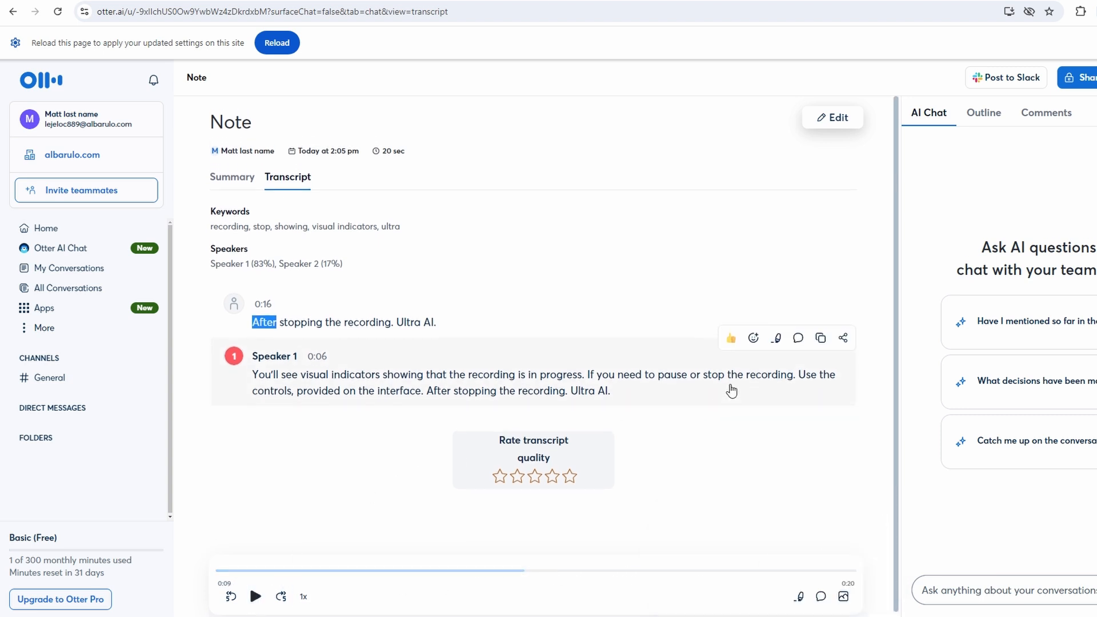
pyautogui.moveTo(356, 382)
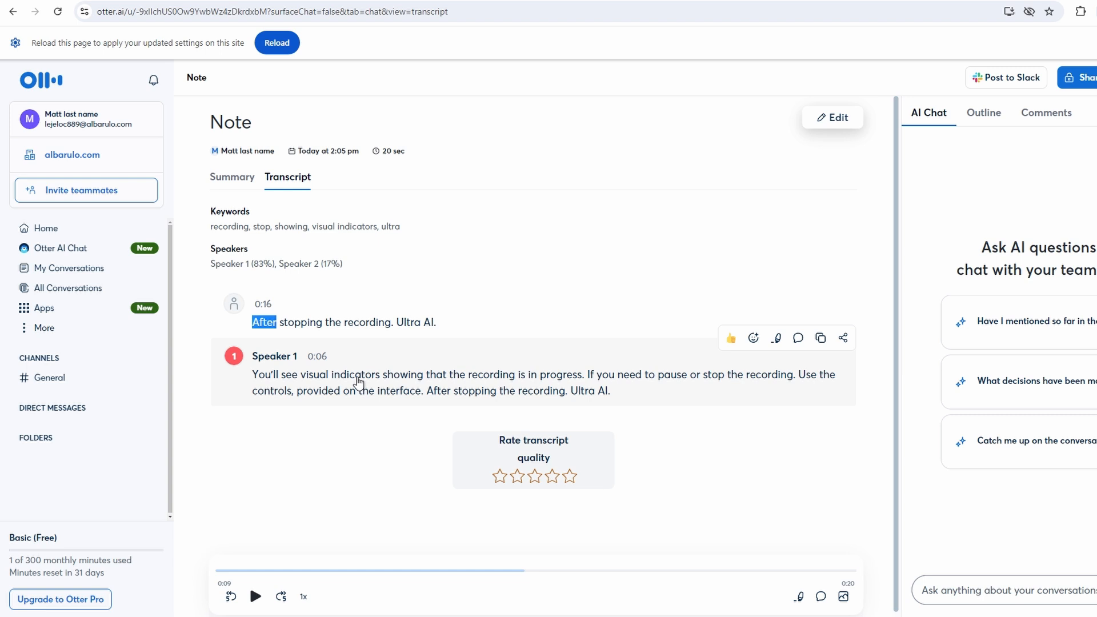
pyautogui.moveTo(371, 345)
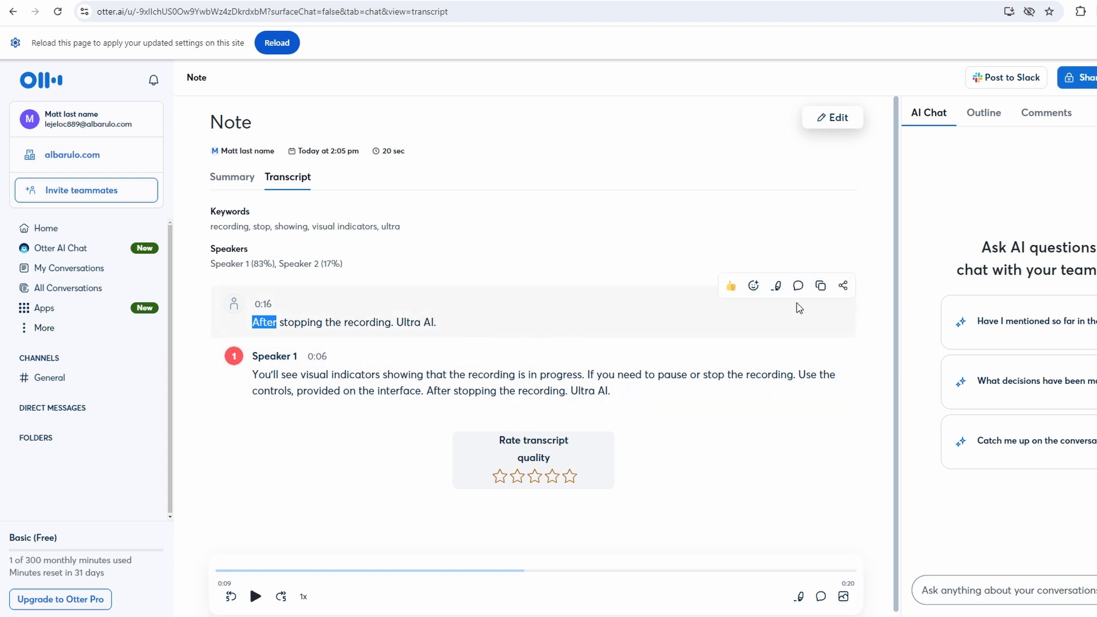
pyautogui.moveTo(797, 286)
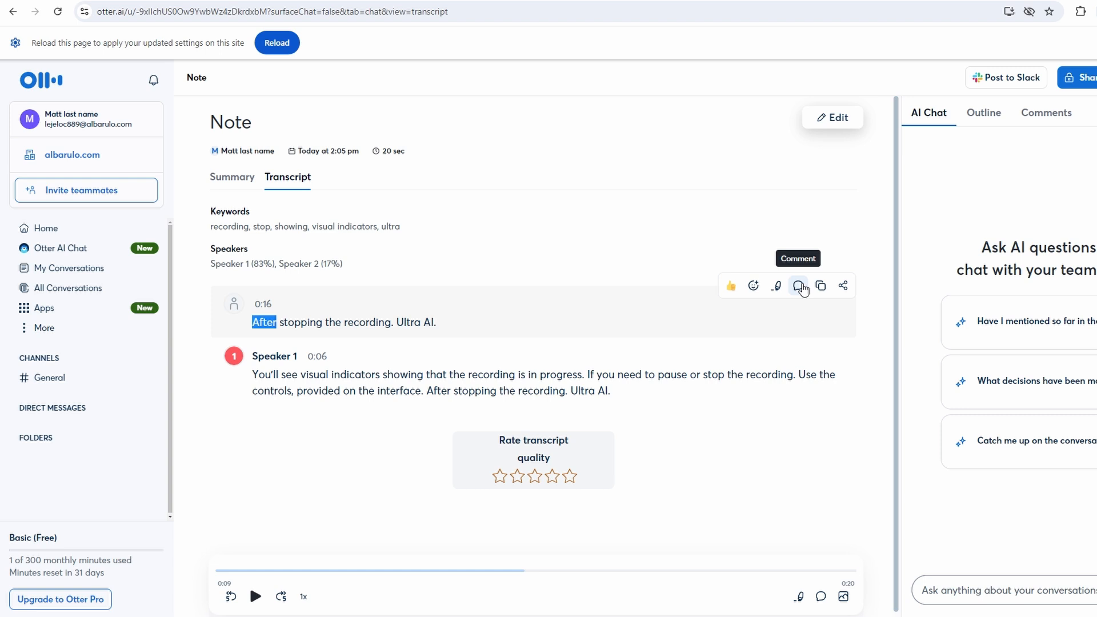
# Step: Post a comment on the 0:16 passage and toggle Show only highlights on and off
pyautogui.click(799, 285)
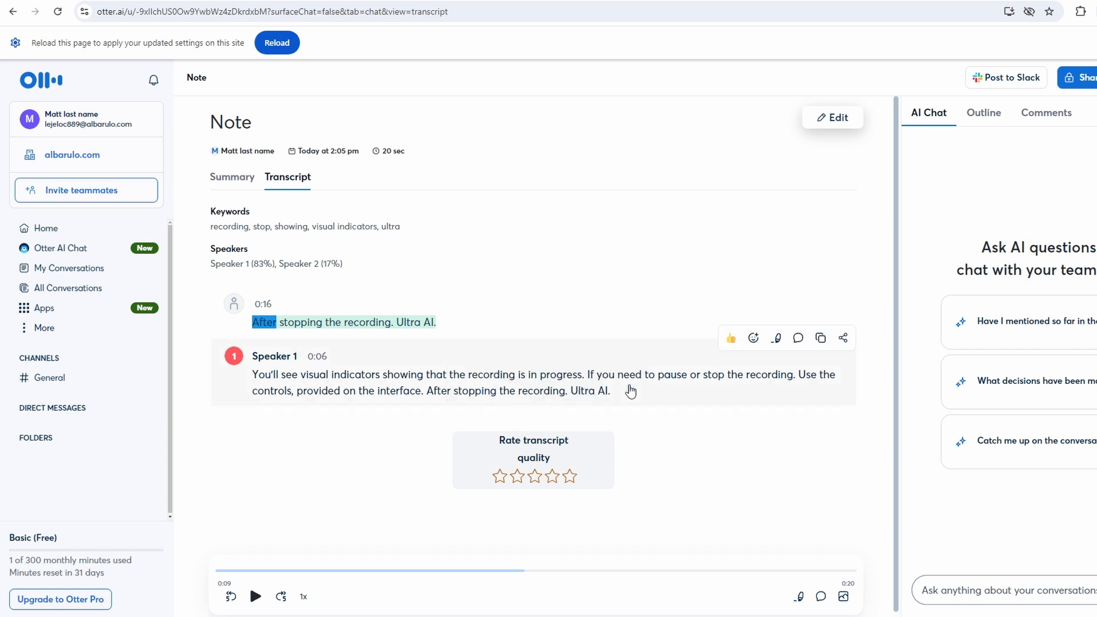
pyautogui.click(1047, 113)
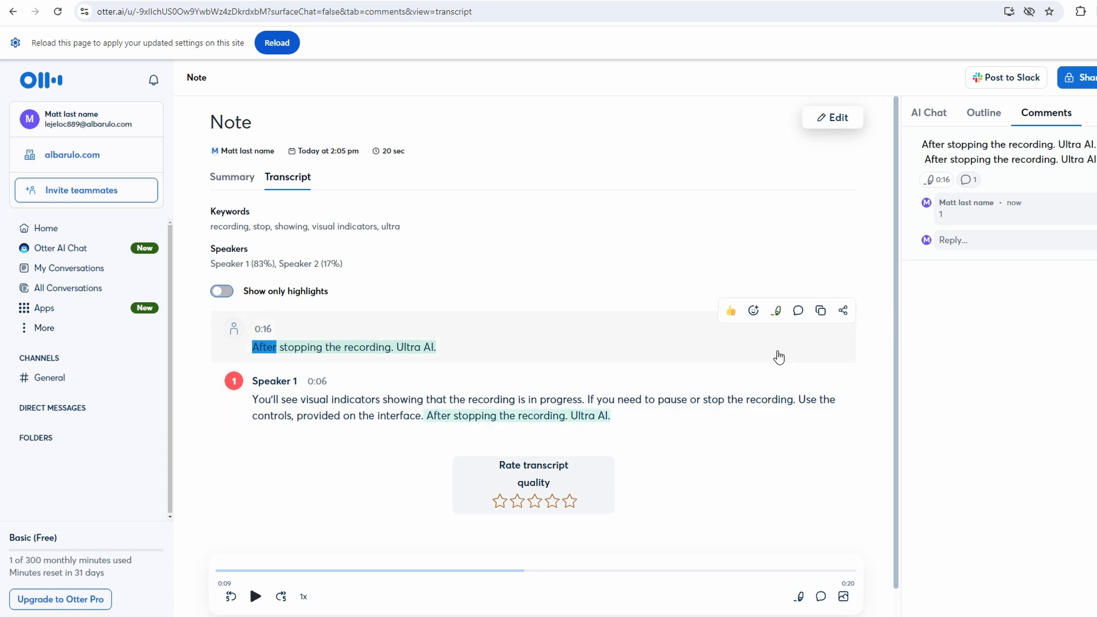
pyautogui.moveTo(298, 338)
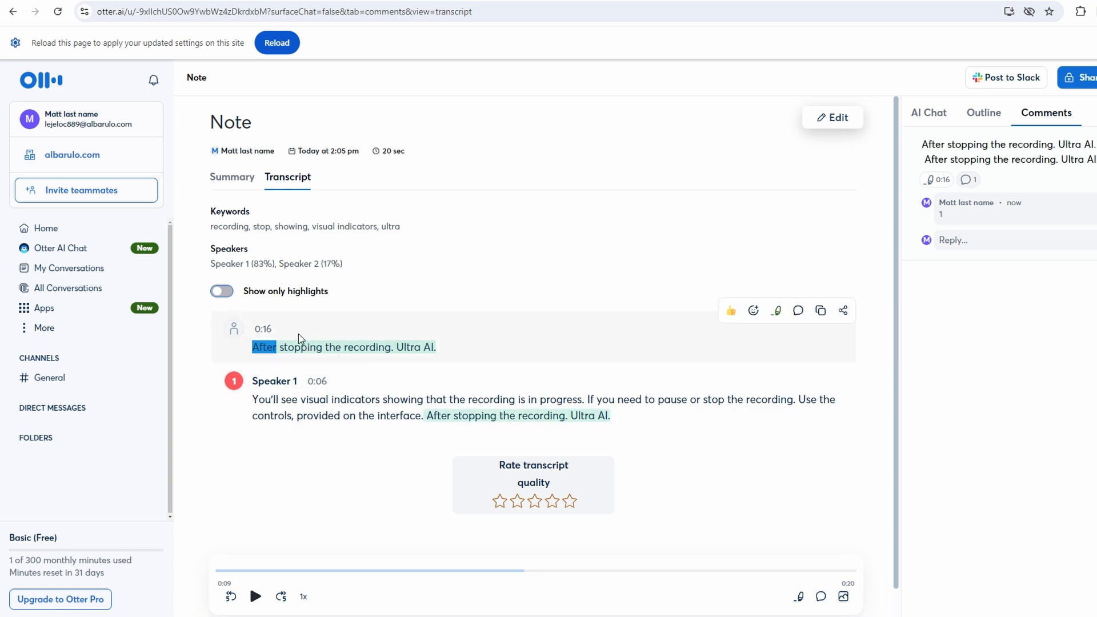
pyautogui.click(221, 292)
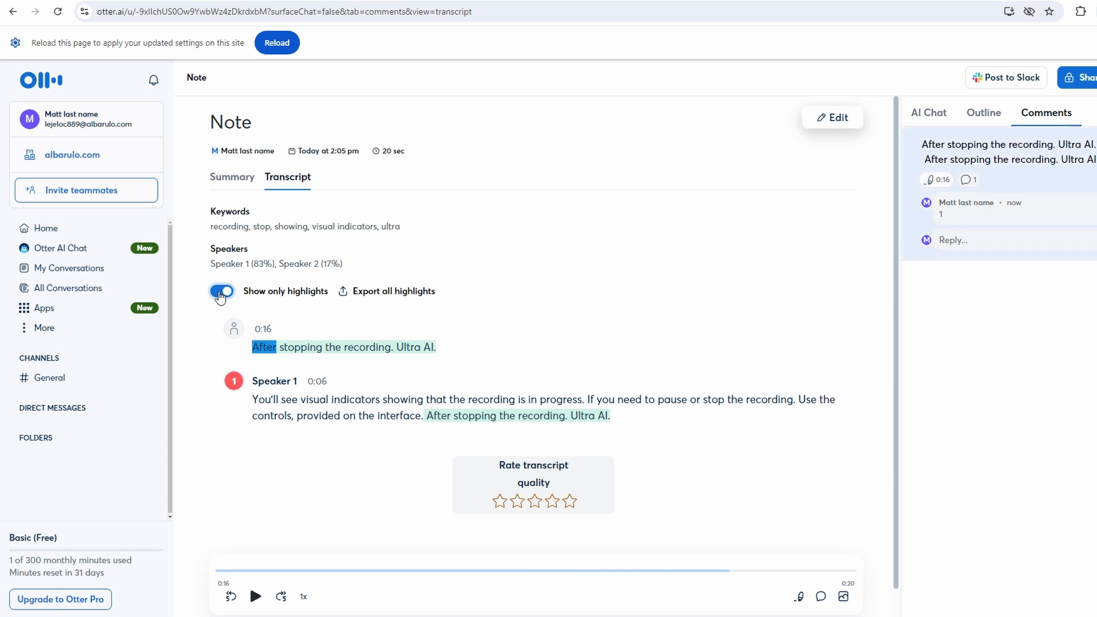
pyautogui.click(221, 291)
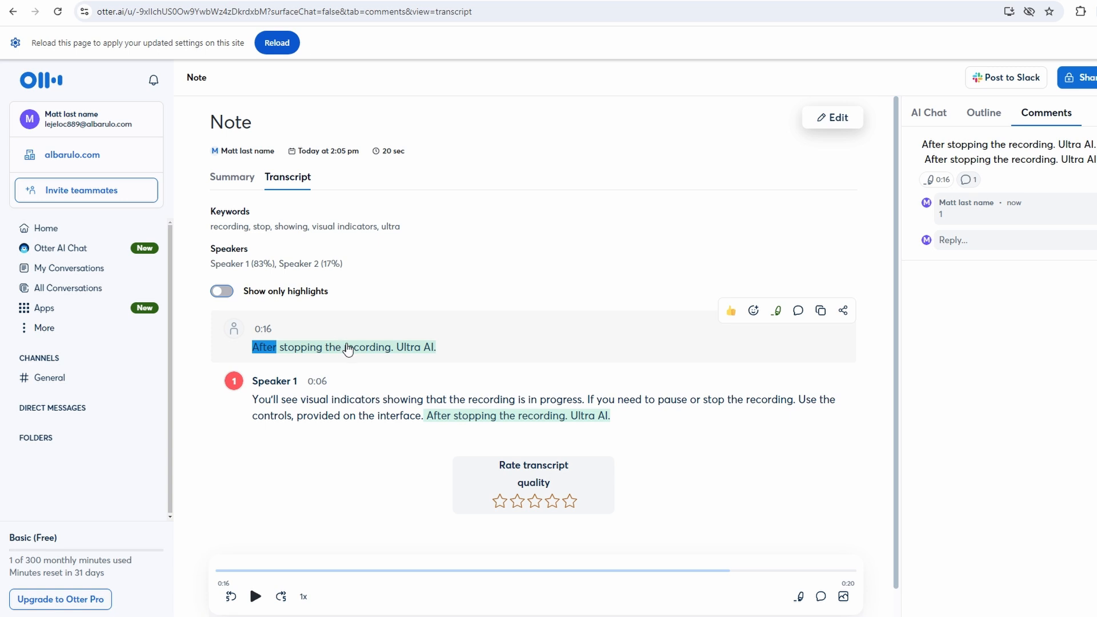
pyautogui.moveTo(762, 342)
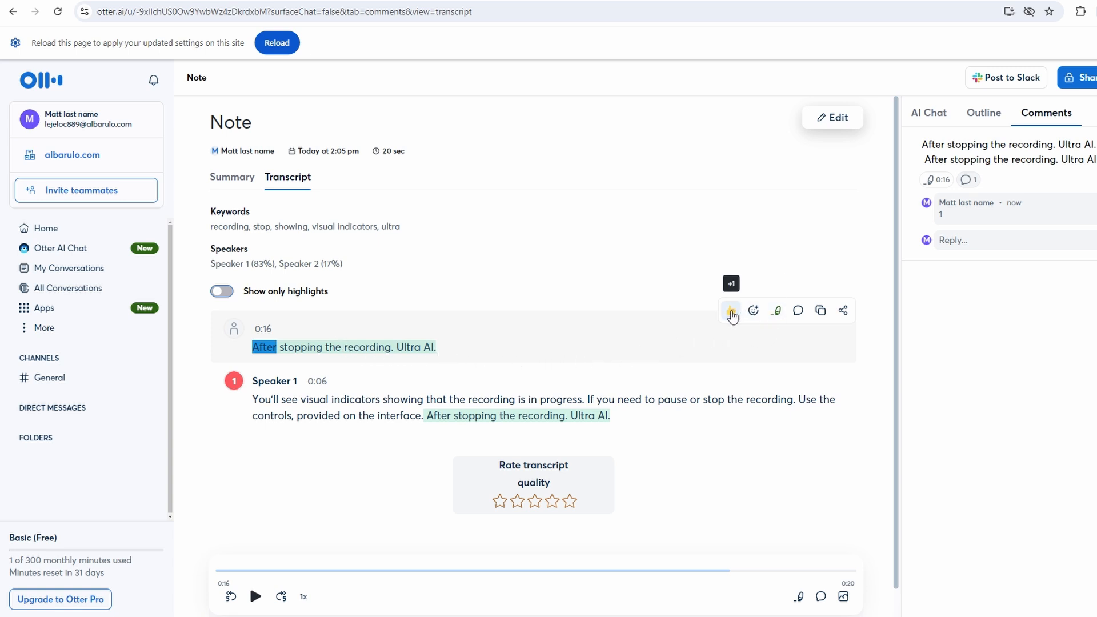
# Step: Add a thumbs-up reaction to the passage and go to My Conversations
pyautogui.click(730, 311)
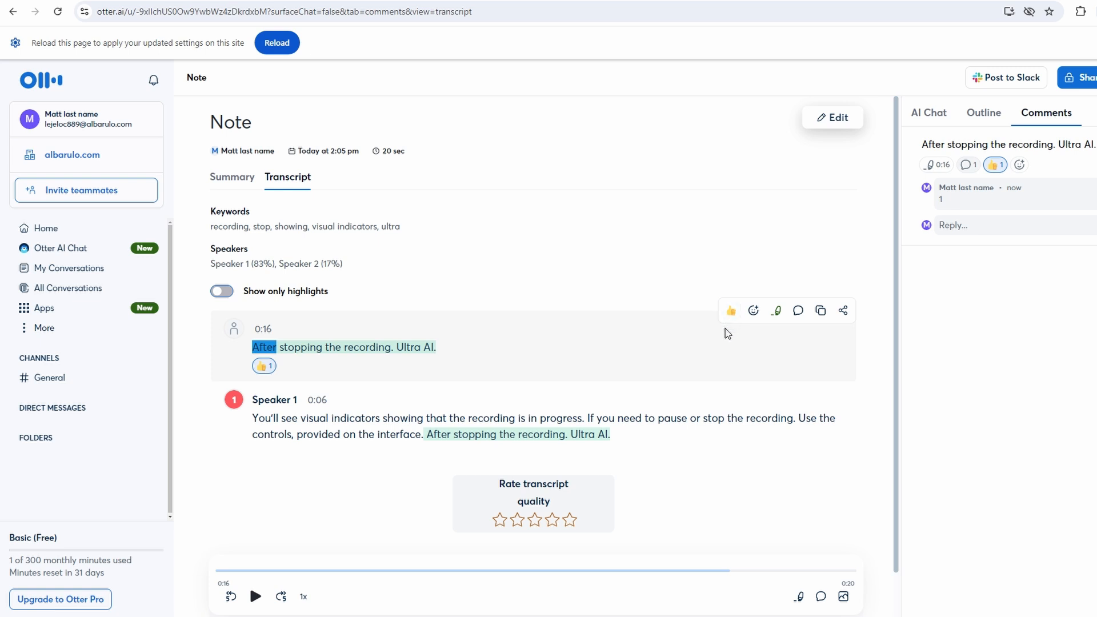
pyautogui.moveTo(658, 379)
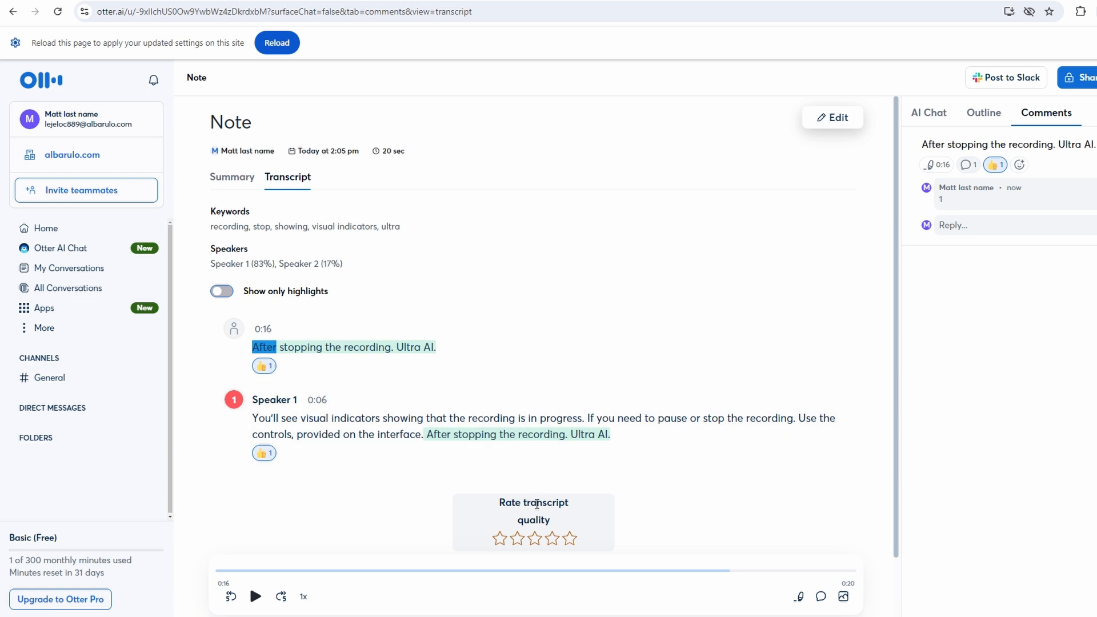
pyautogui.moveTo(619, 485)
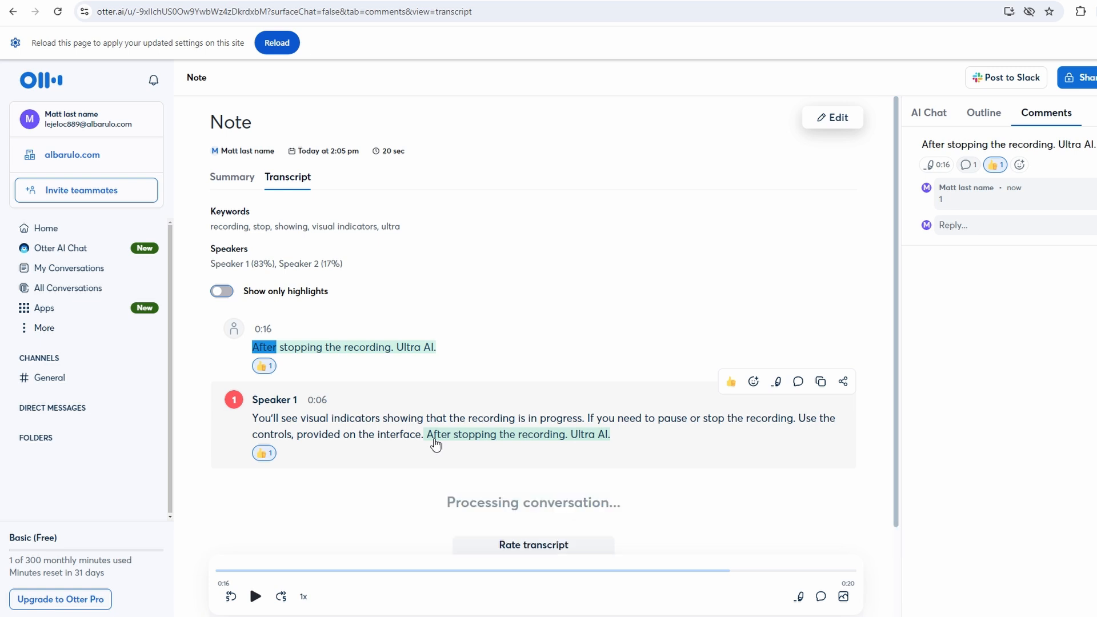
pyautogui.scroll(-3)
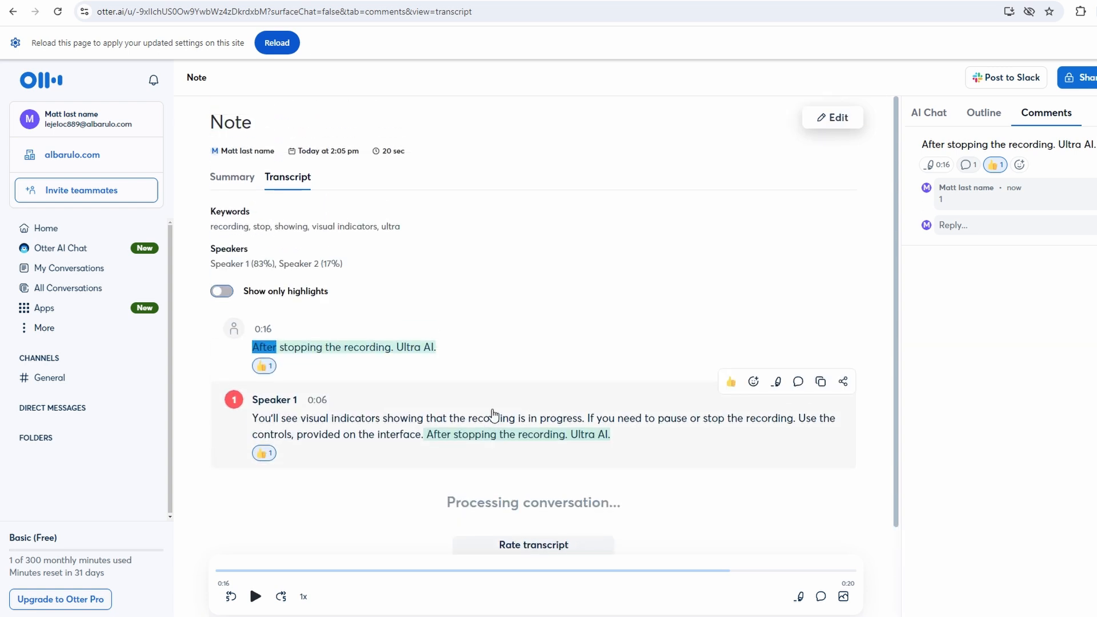
pyautogui.click(68, 267)
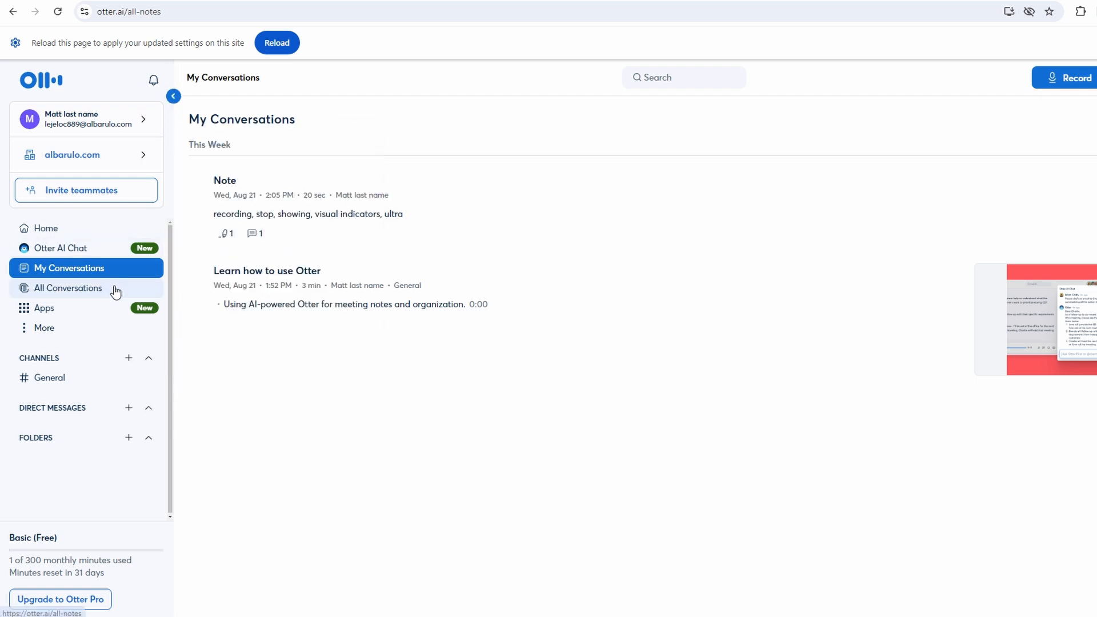
# Step: Switch to All Conversations and select then deselect the Note conversation
pyautogui.click(67, 288)
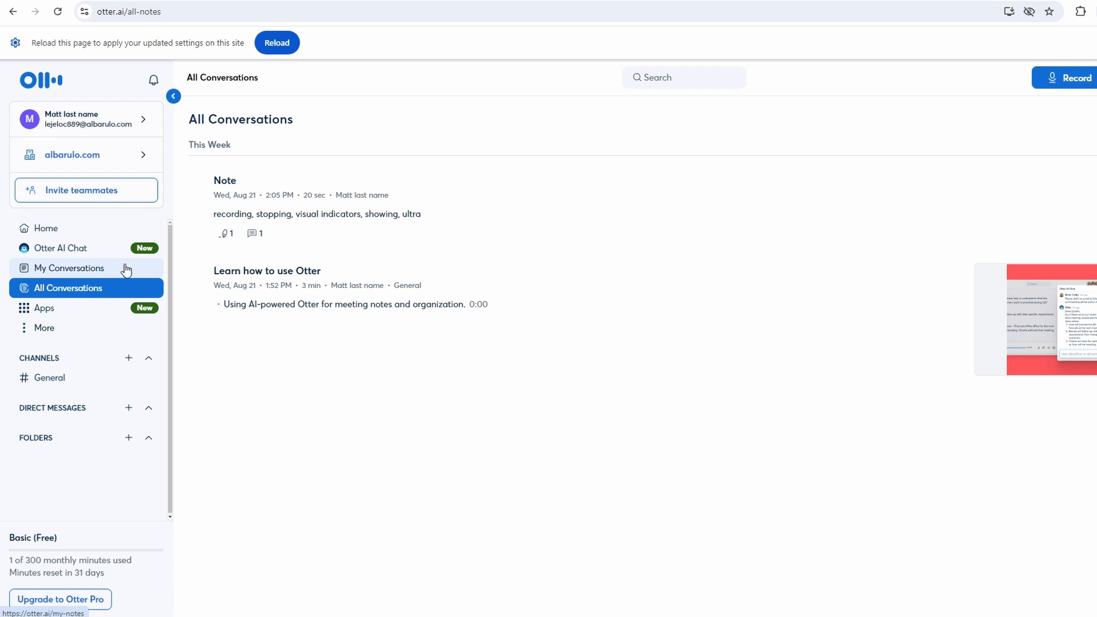
pyautogui.moveTo(219, 186)
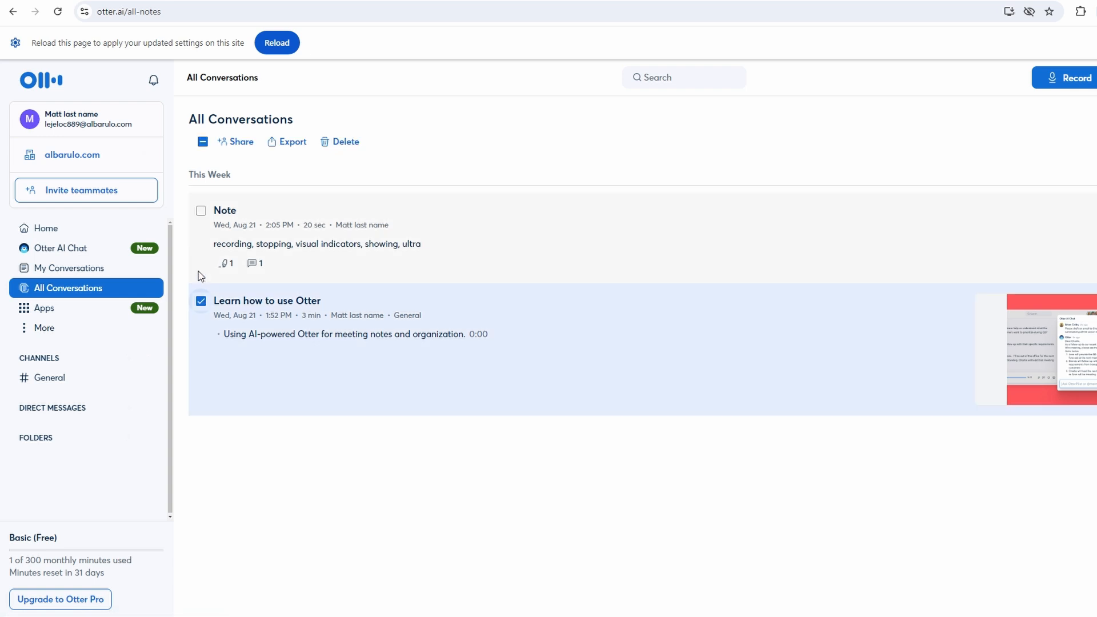
pyautogui.click(201, 210)
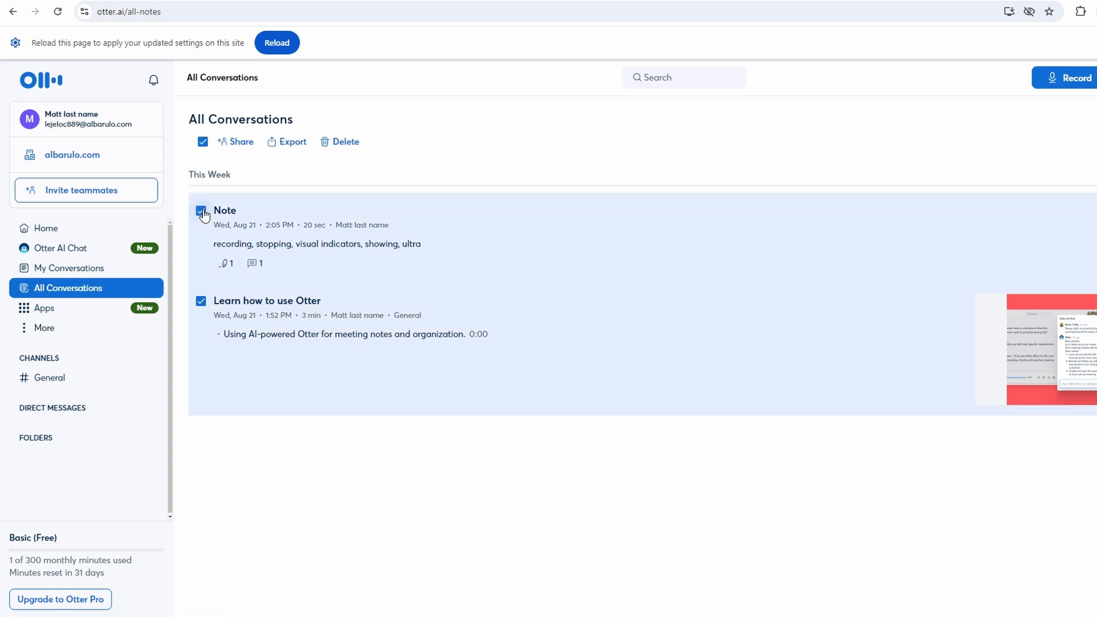
pyautogui.click(201, 211)
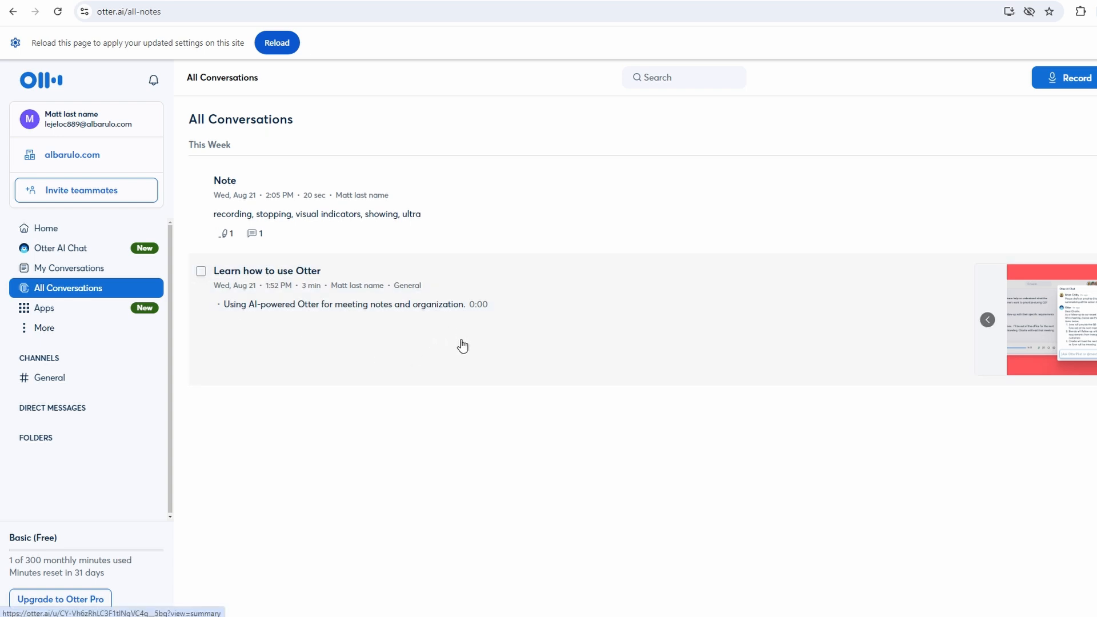
# Step: Search the conversations for 'ultr' from the search bar
pyautogui.click(683, 77)
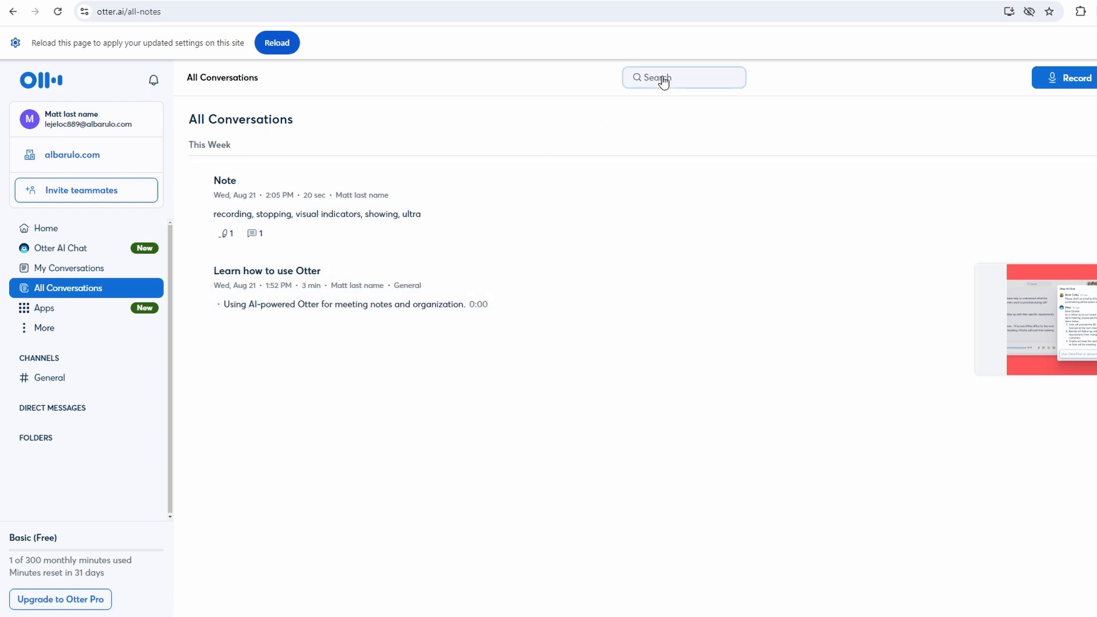
pyautogui.click(682, 77)
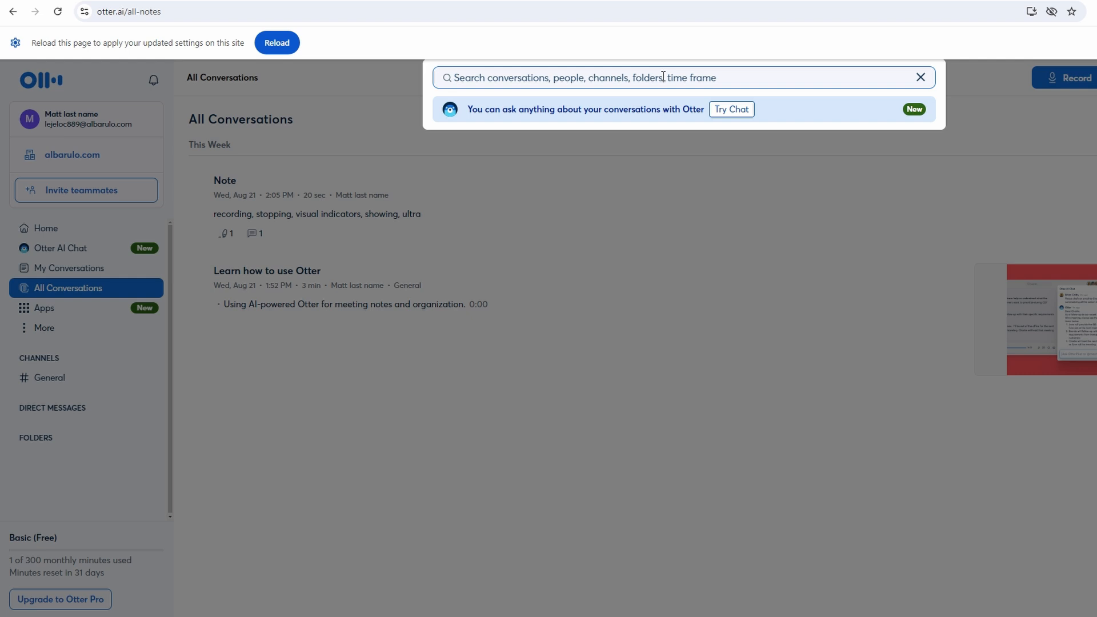
pyautogui.write('u')
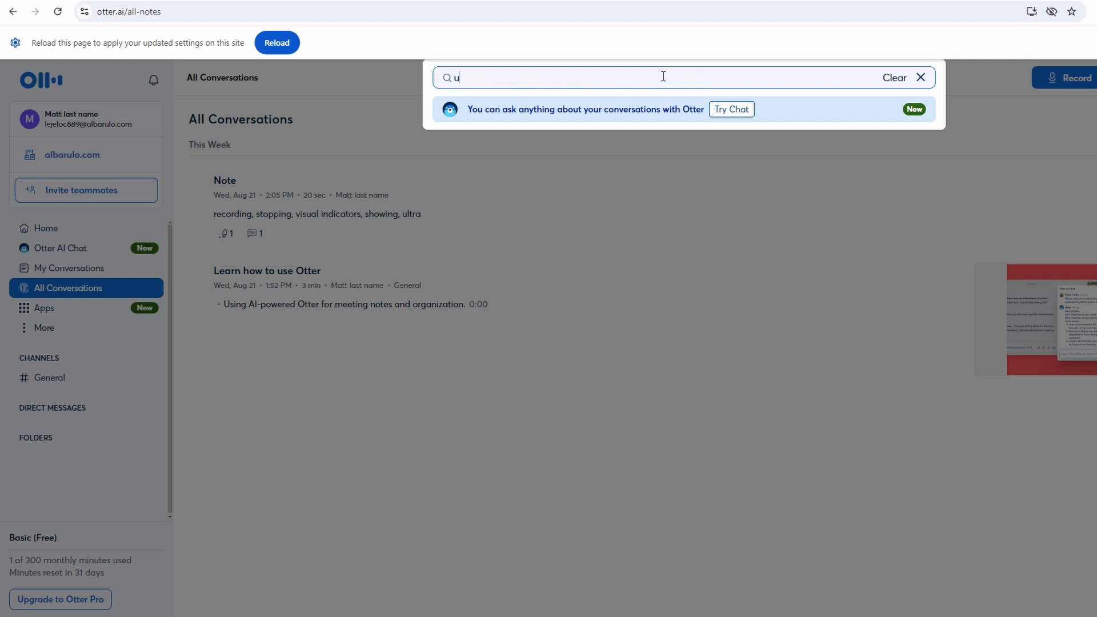
pyautogui.write('ltr')
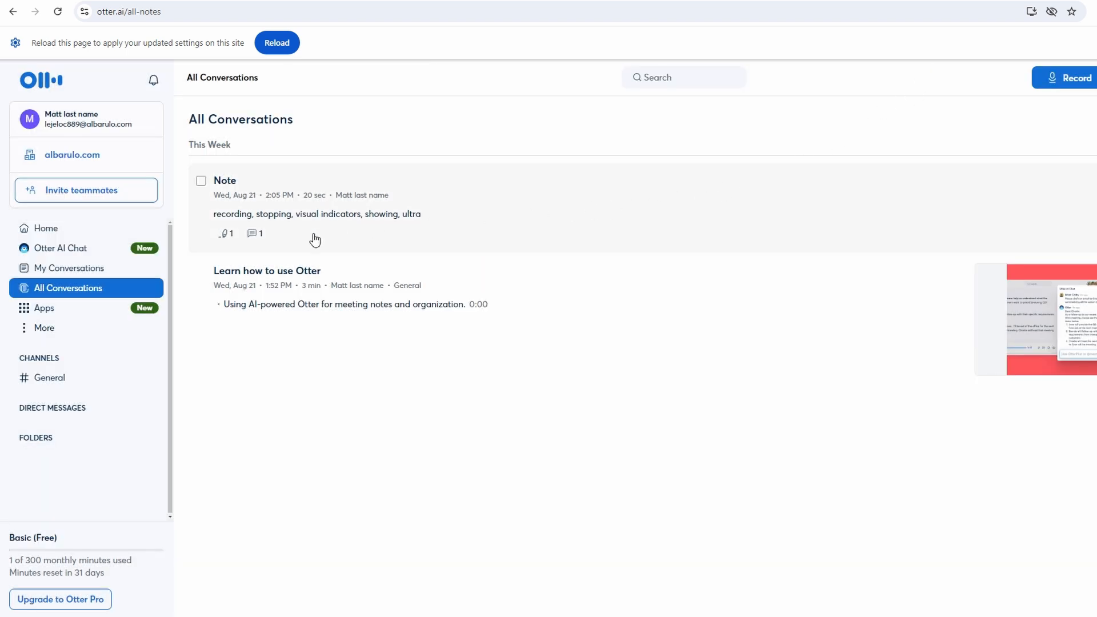
pyautogui.moveTo(516, 362)
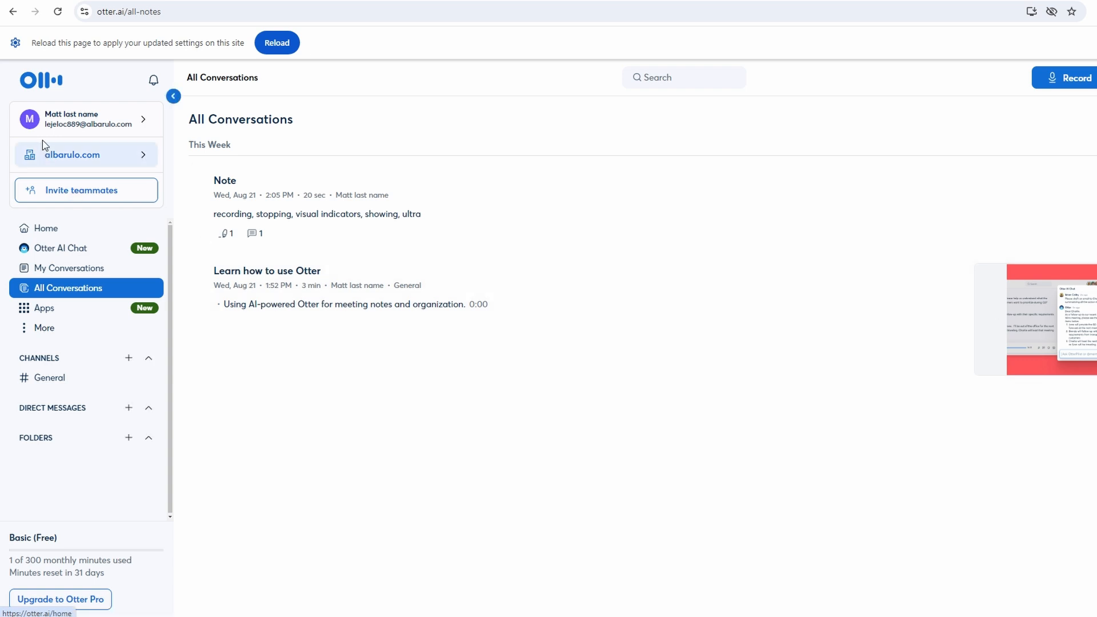
# Step: Review the account's subscription plans and notification preferences in Account Settings
pyautogui.click(86, 118)
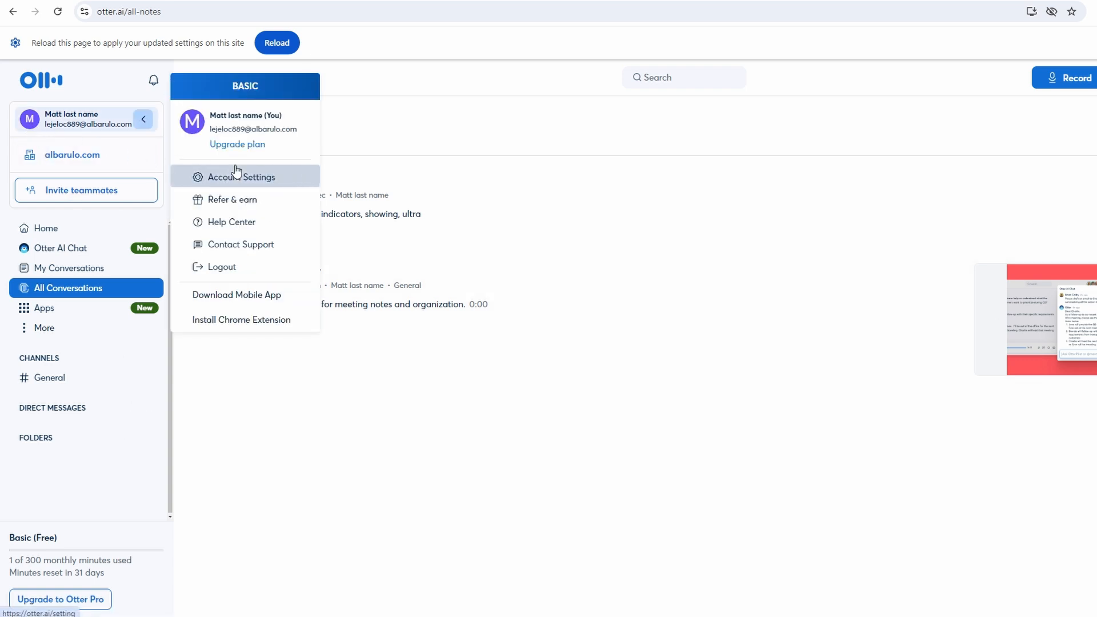
pyautogui.click(240, 176)
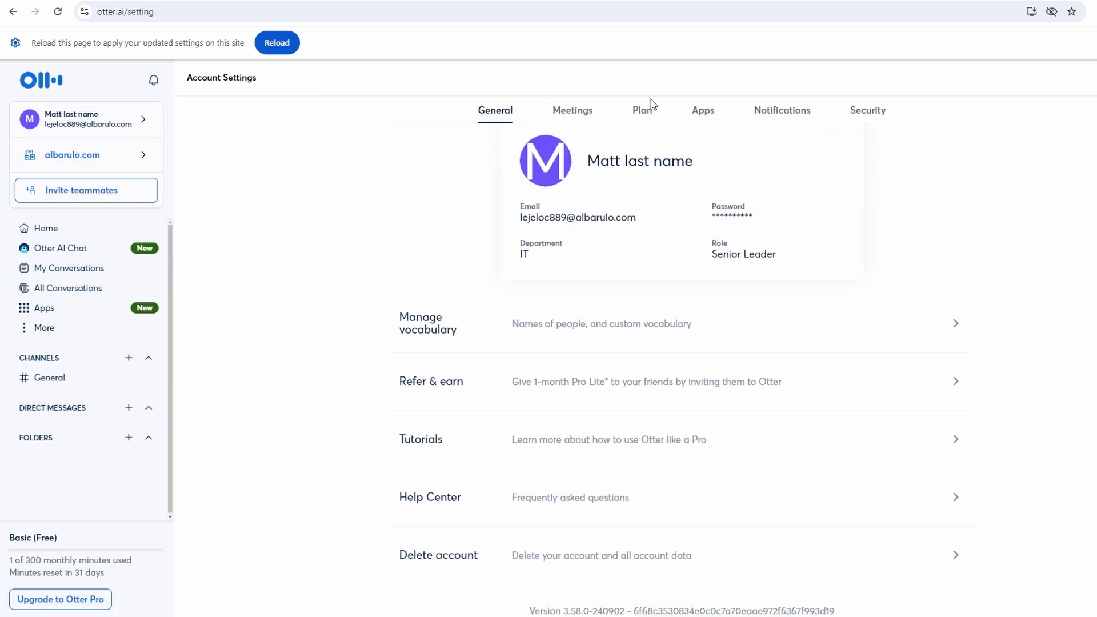
pyautogui.click(641, 110)
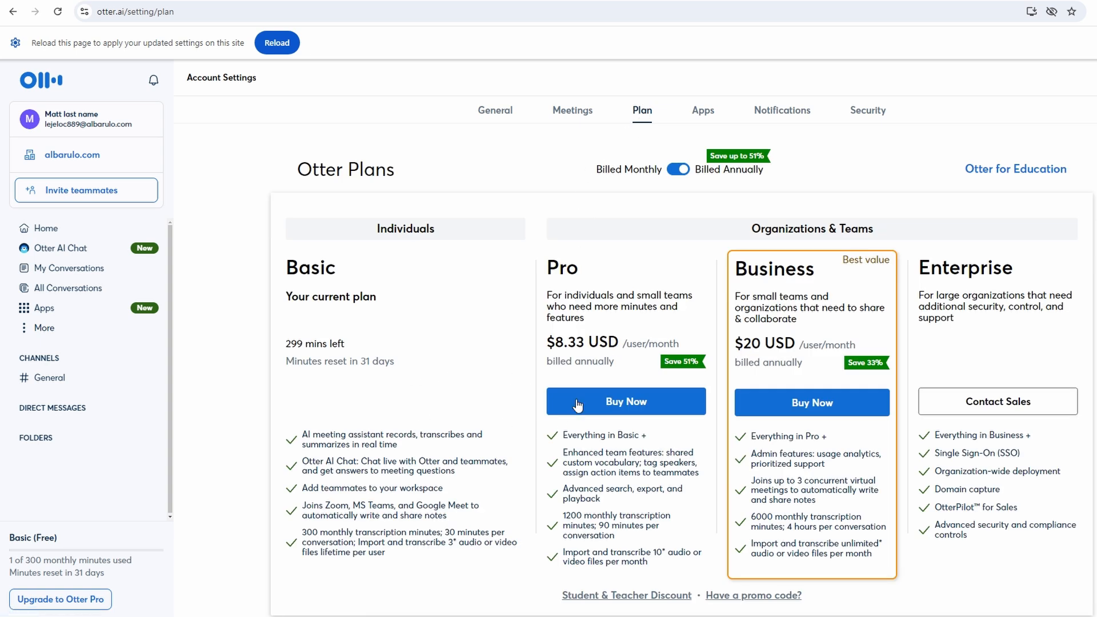
pyautogui.click(781, 110)
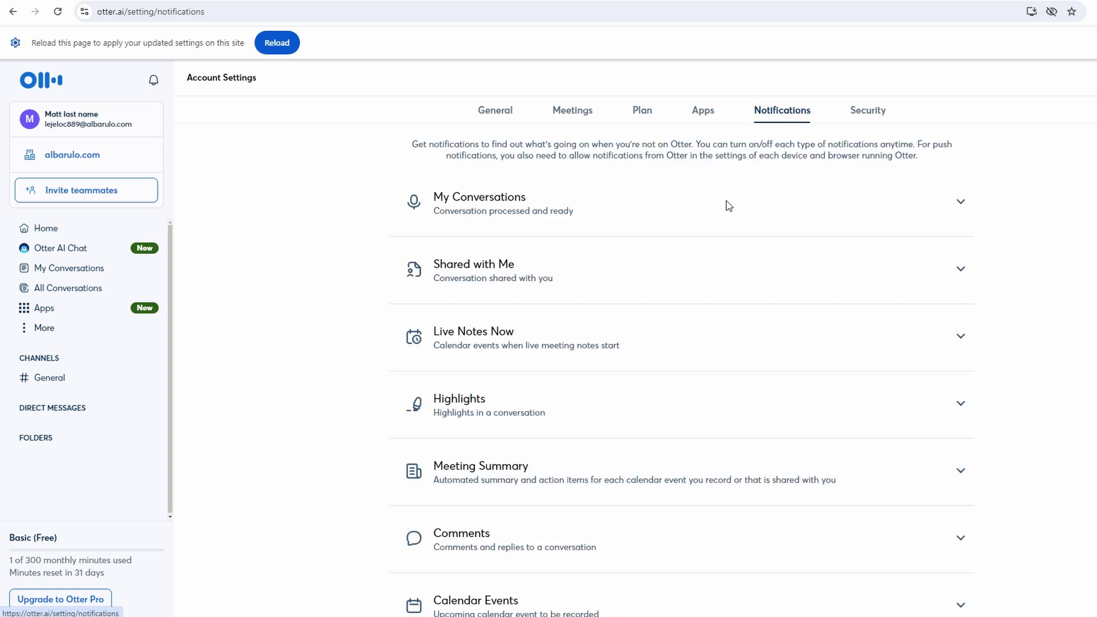
pyautogui.scroll(-3)
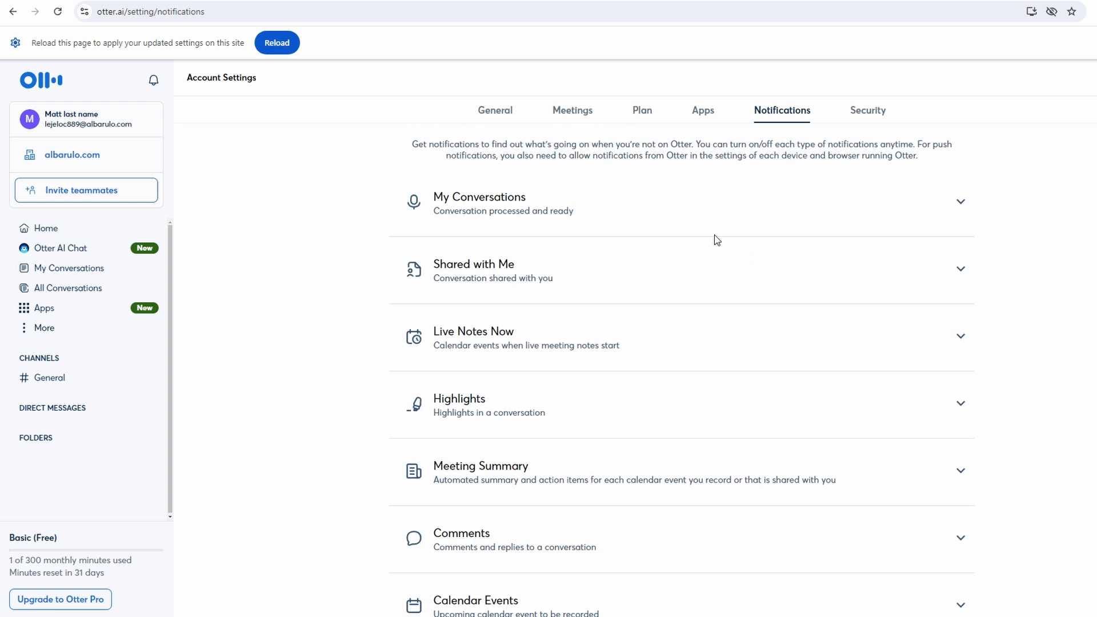
pyautogui.moveTo(701, 225)
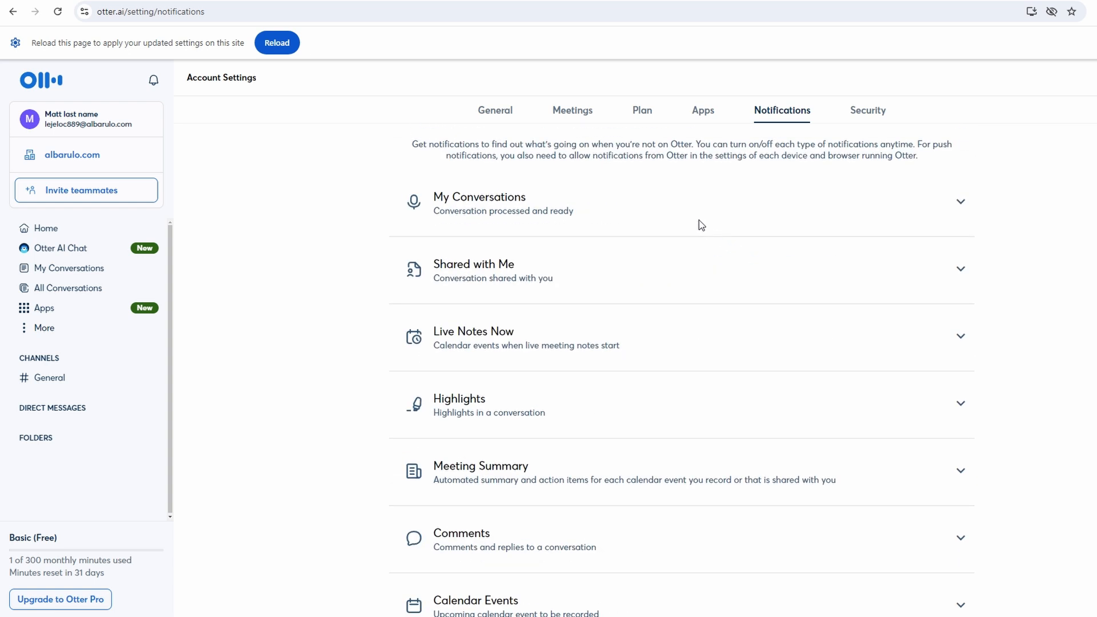
# Step: Start the Pro plan checkout without purchasing, then show the meeting sharing settings
pyautogui.click(641, 110)
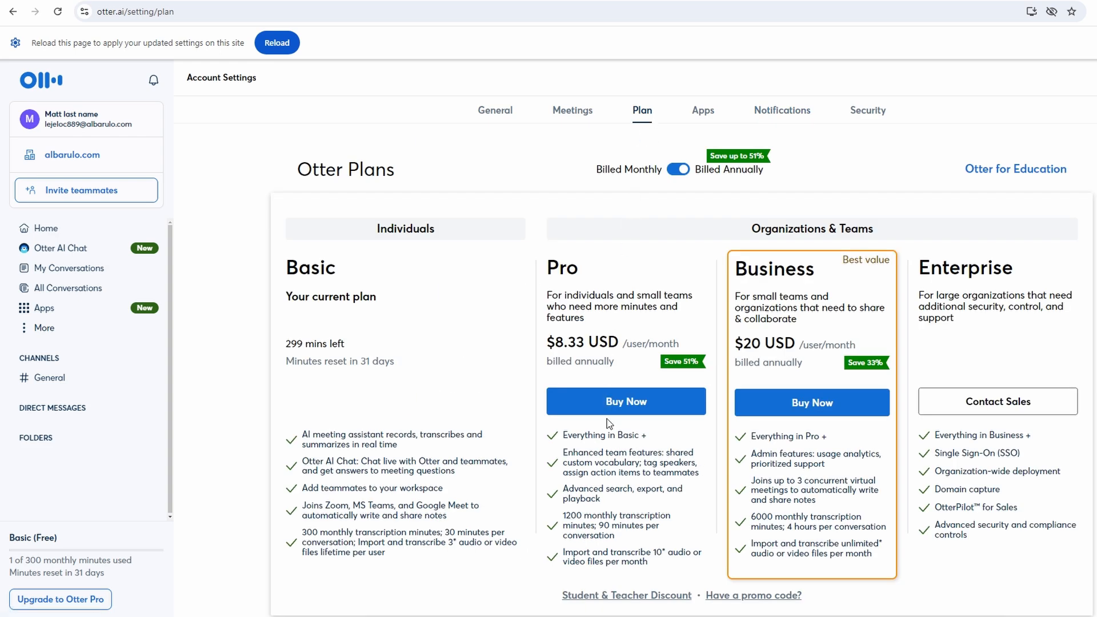
pyautogui.click(625, 401)
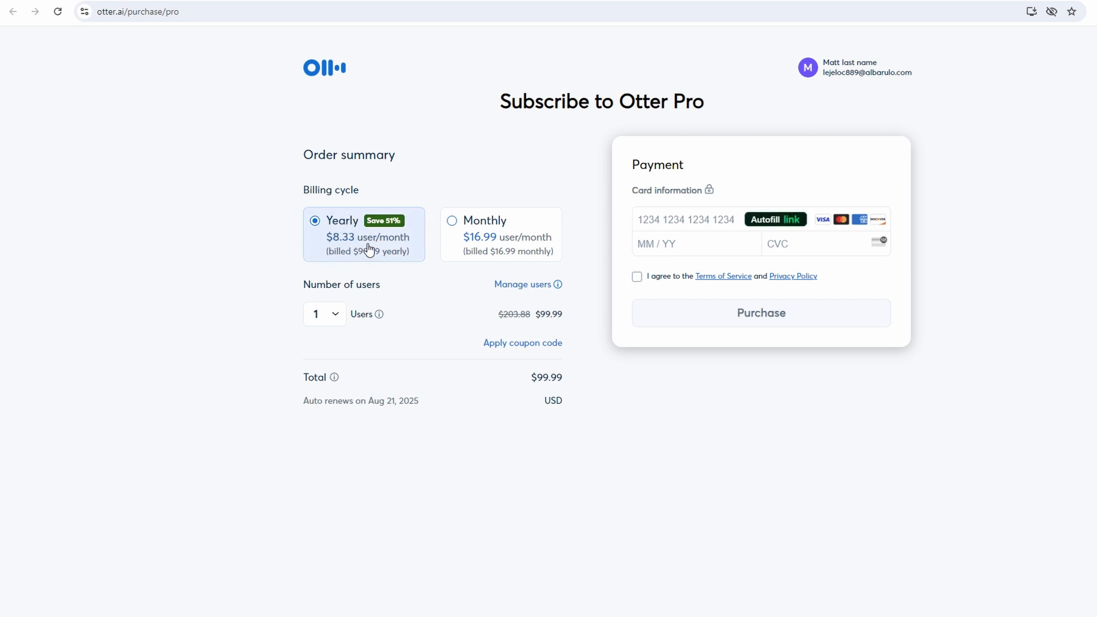
pyautogui.moveTo(808, 280)
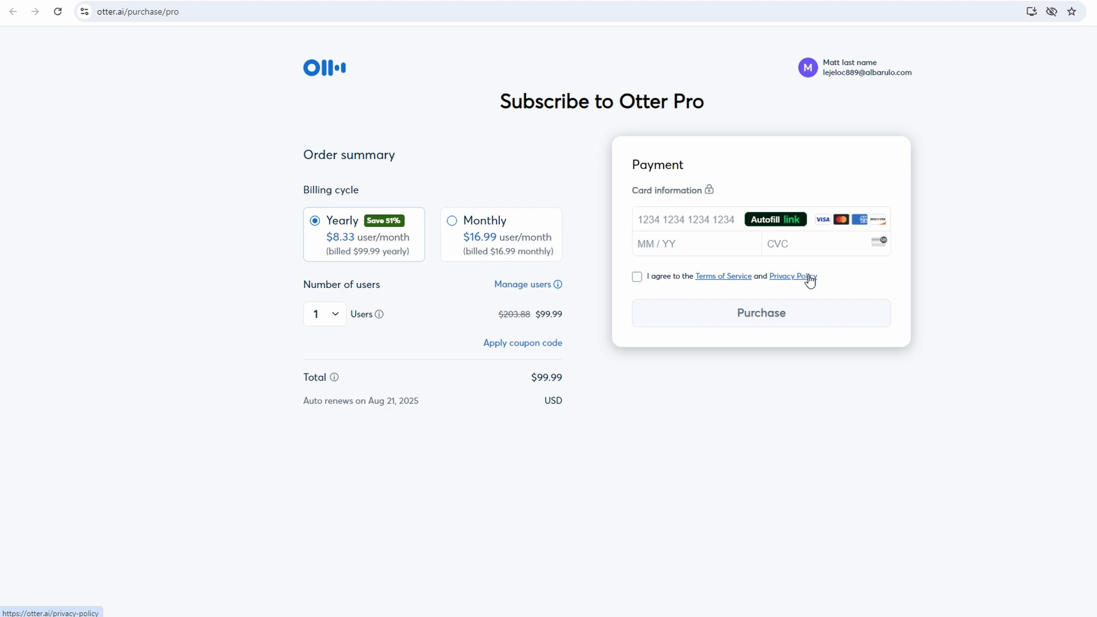
pyautogui.moveTo(782, 294)
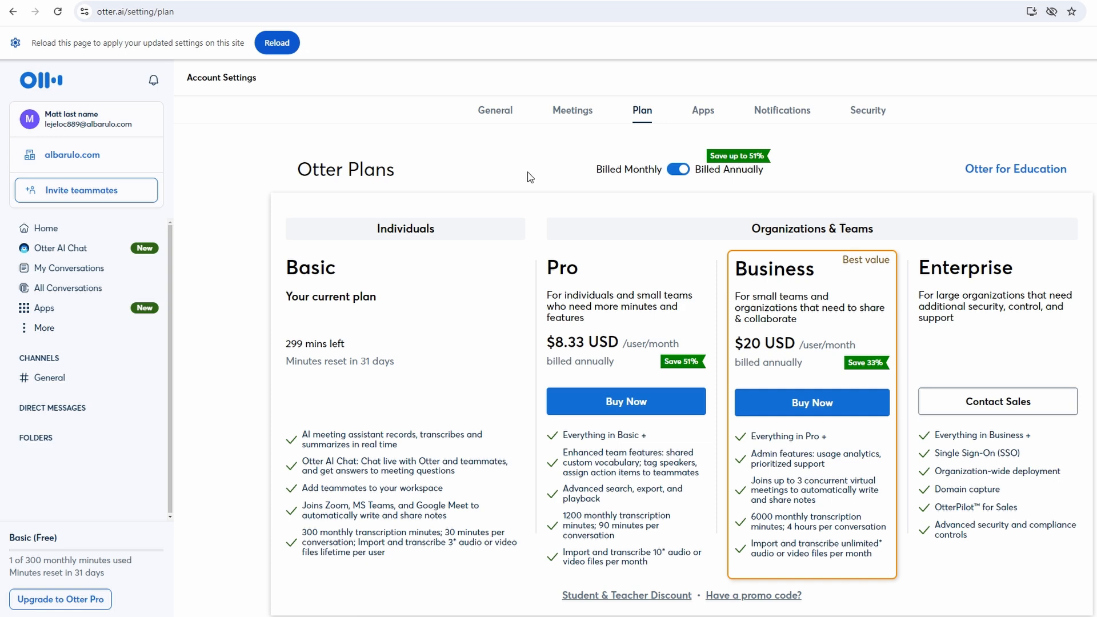
pyautogui.click(572, 110)
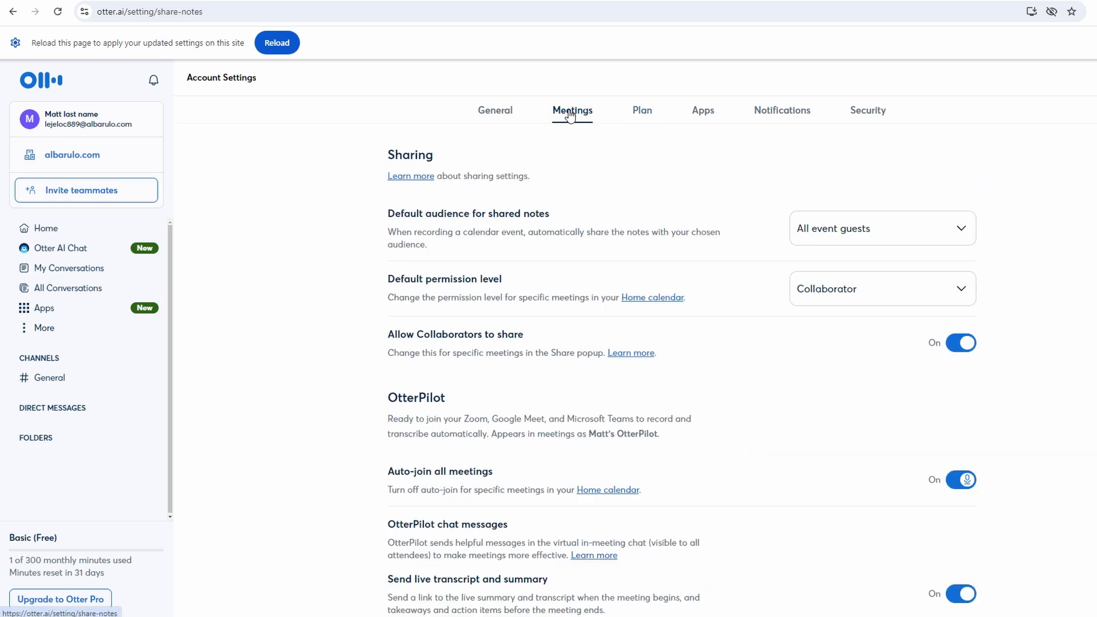
# Step: Review the General profile settings and return to the Home dashboard with today's Note
pyautogui.click(495, 110)
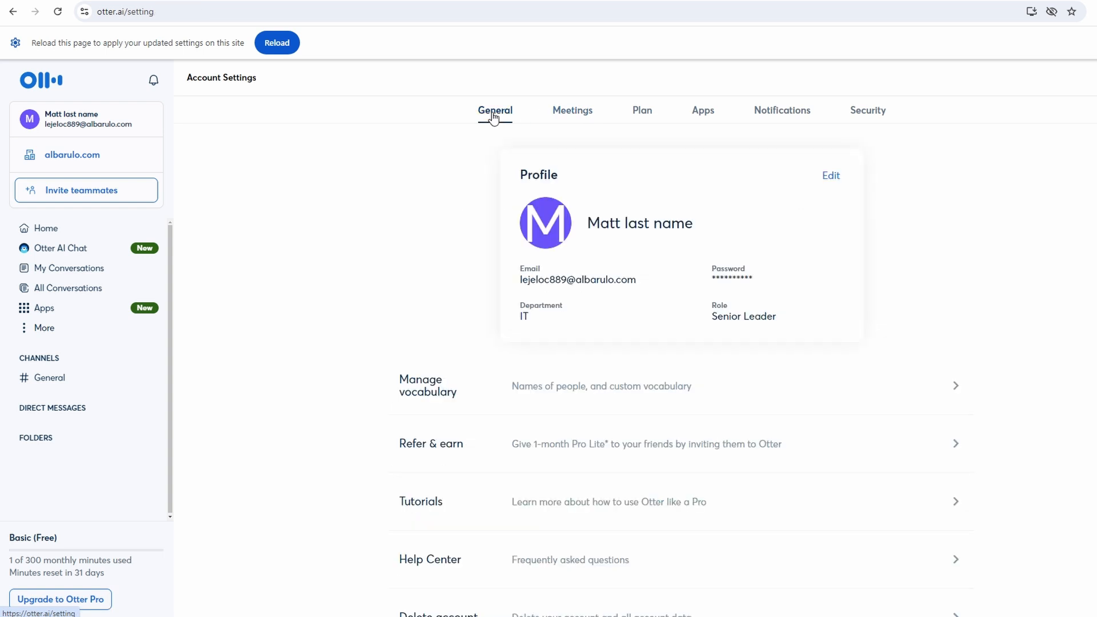
pyautogui.scroll(-3)
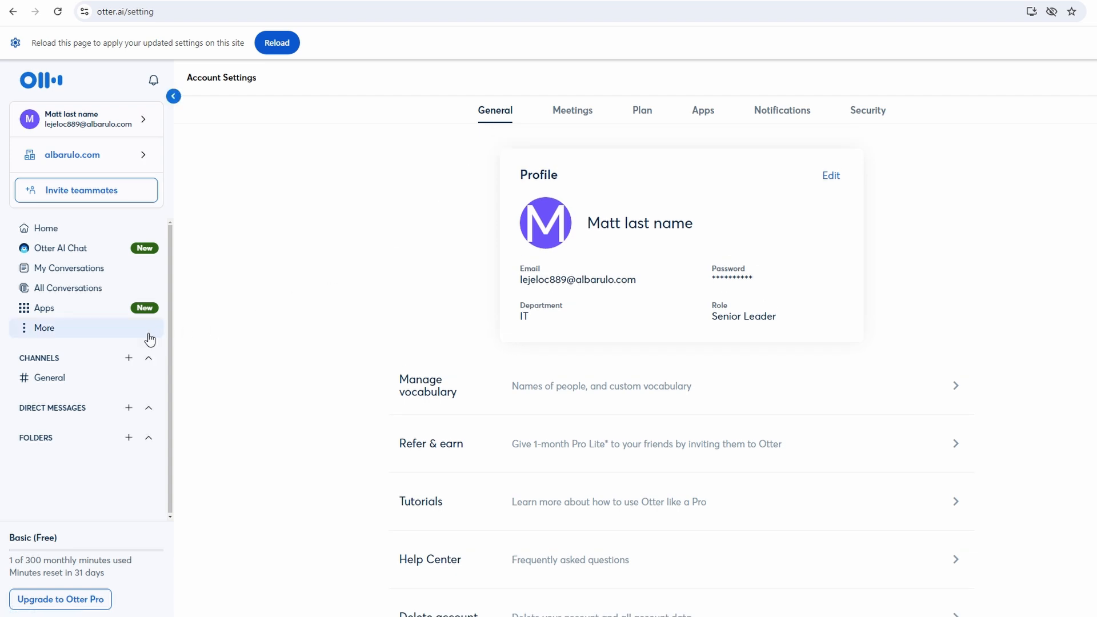
pyautogui.click(49, 378)
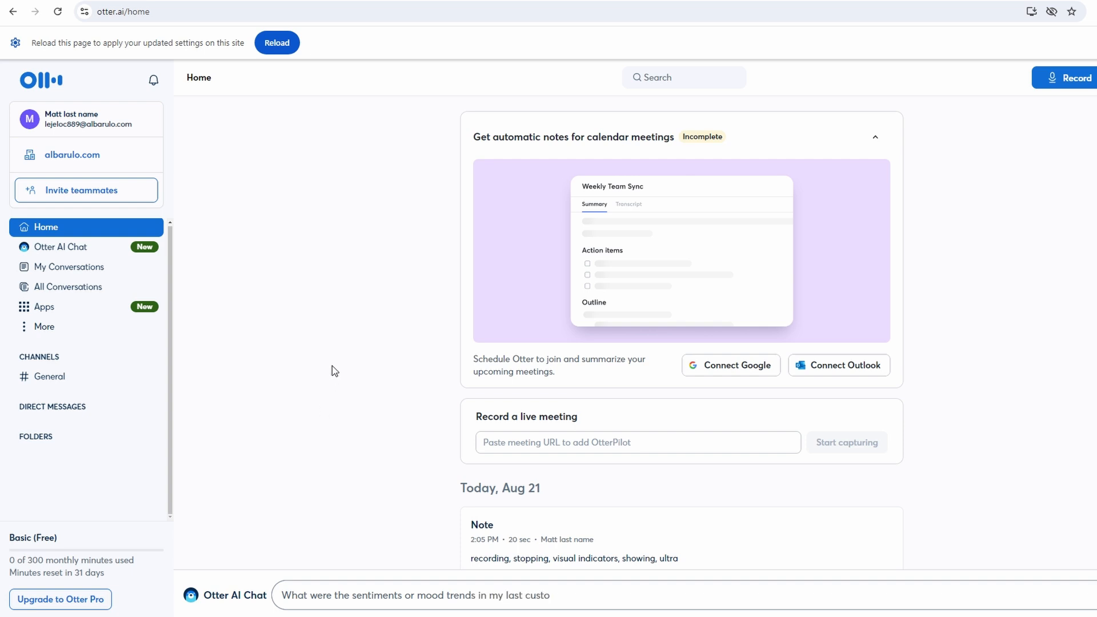
pyautogui.write('mer meeting?')
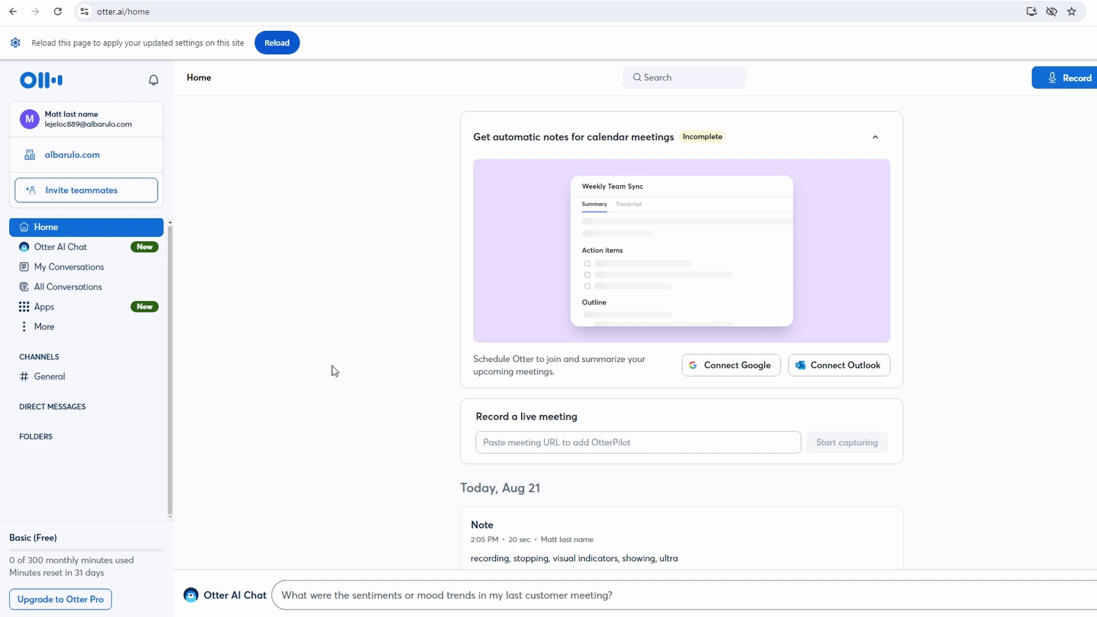
pyautogui.press('Backspace')
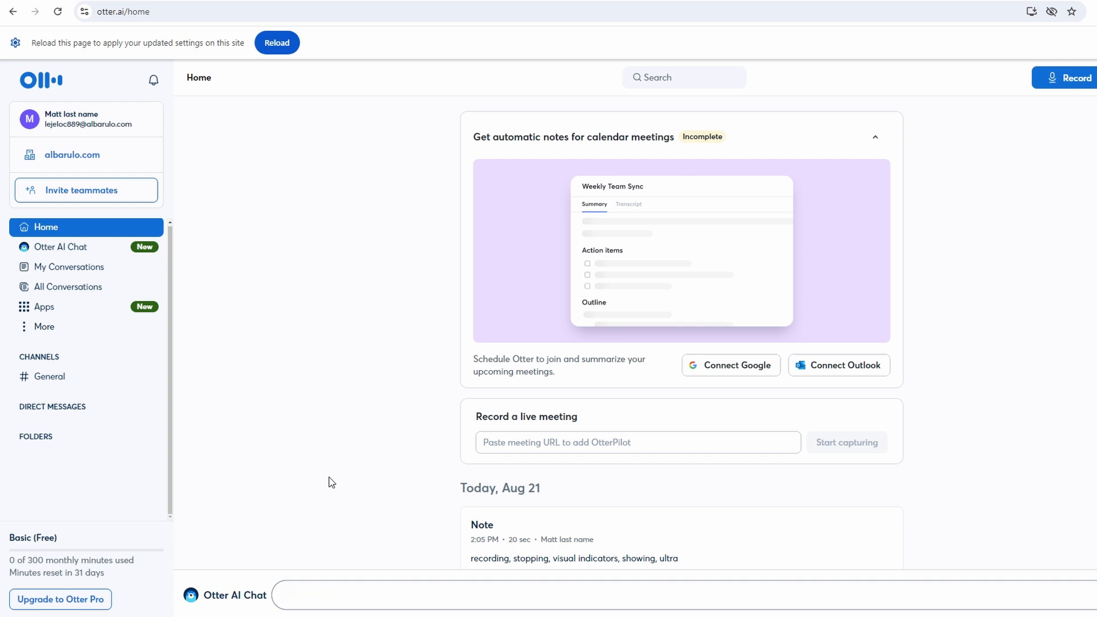
pyautogui.write('Who were the ma')
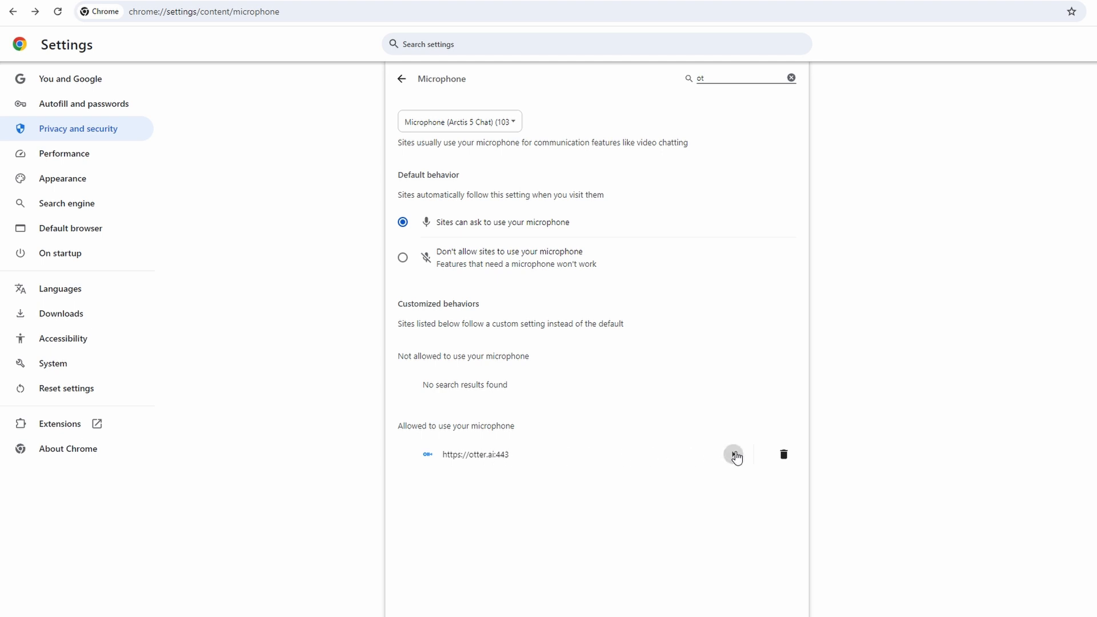
# Step: Show otter.ai's Chrome site permissions with Microphone set to Allow
pyautogui.click(734, 453)
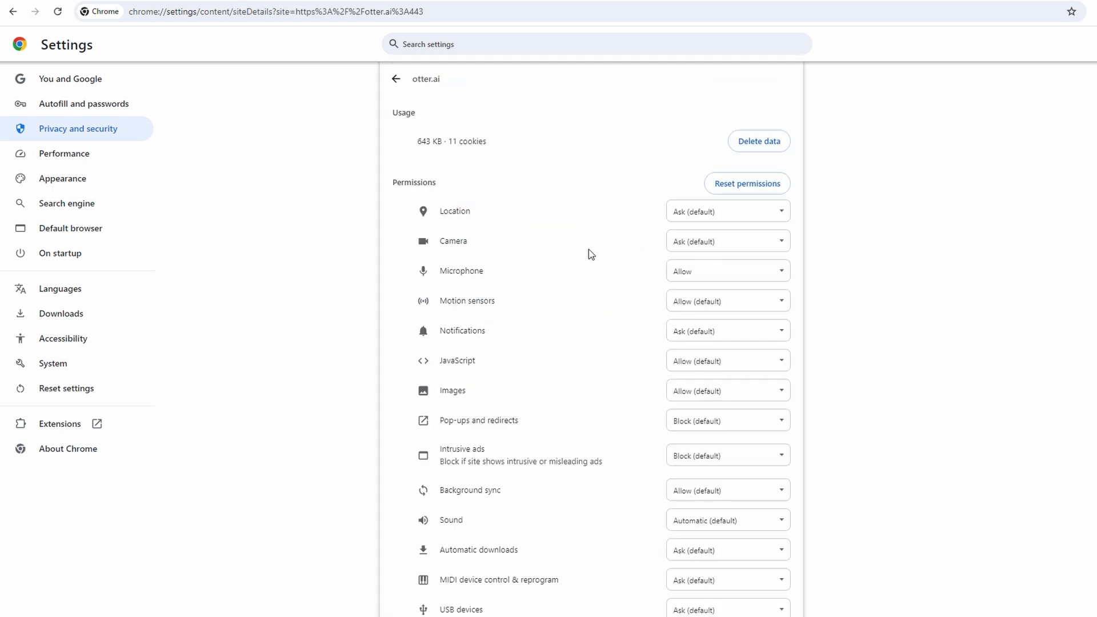
pyautogui.doubleClick(460, 271)
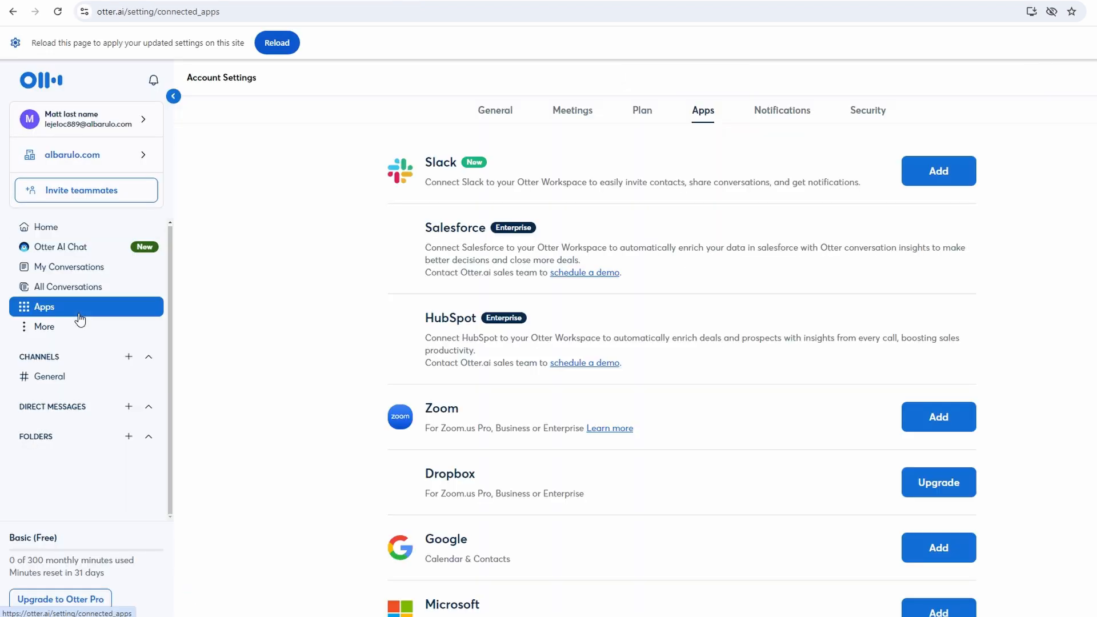
# Step: Review connected Apps and the two-factor Security status, ending on General profile settings
pyautogui.scroll(-3)
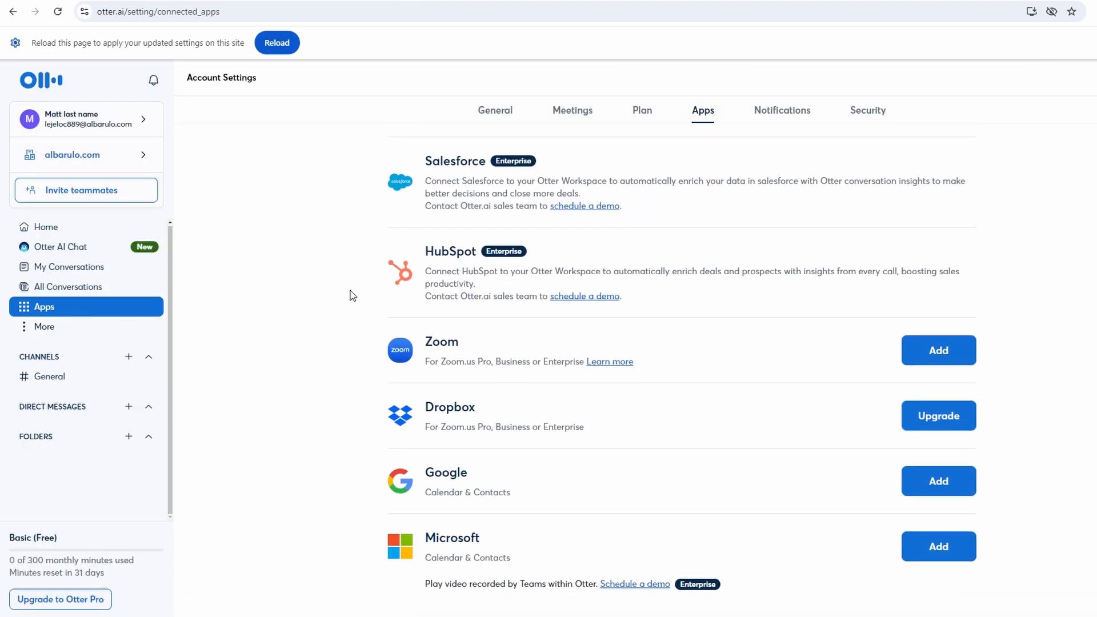
pyautogui.moveTo(593, 360)
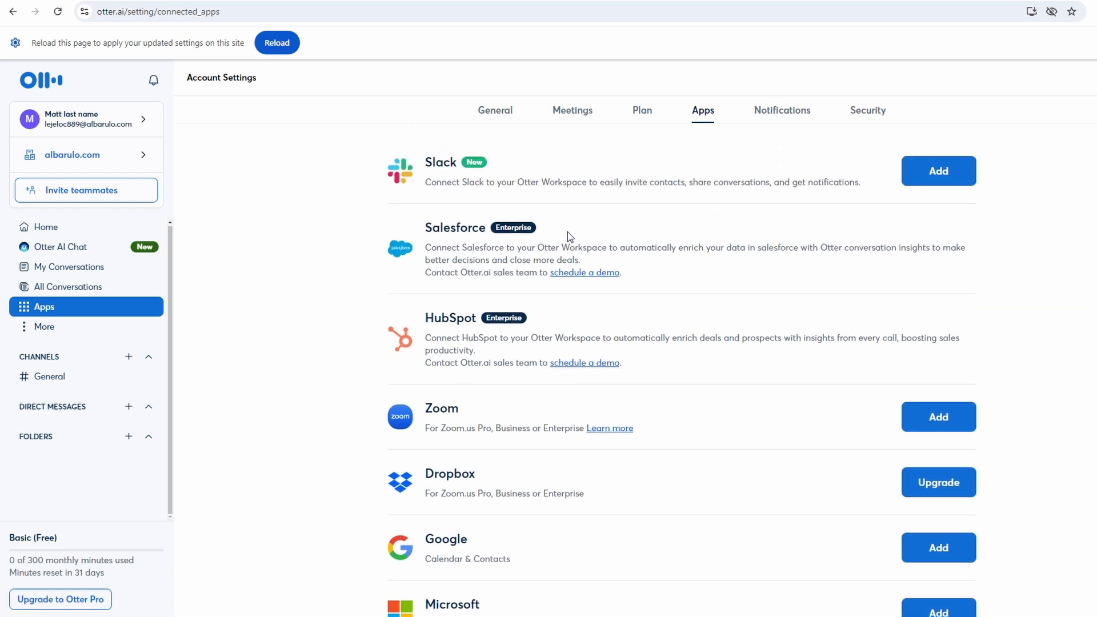
pyautogui.moveTo(567, 202)
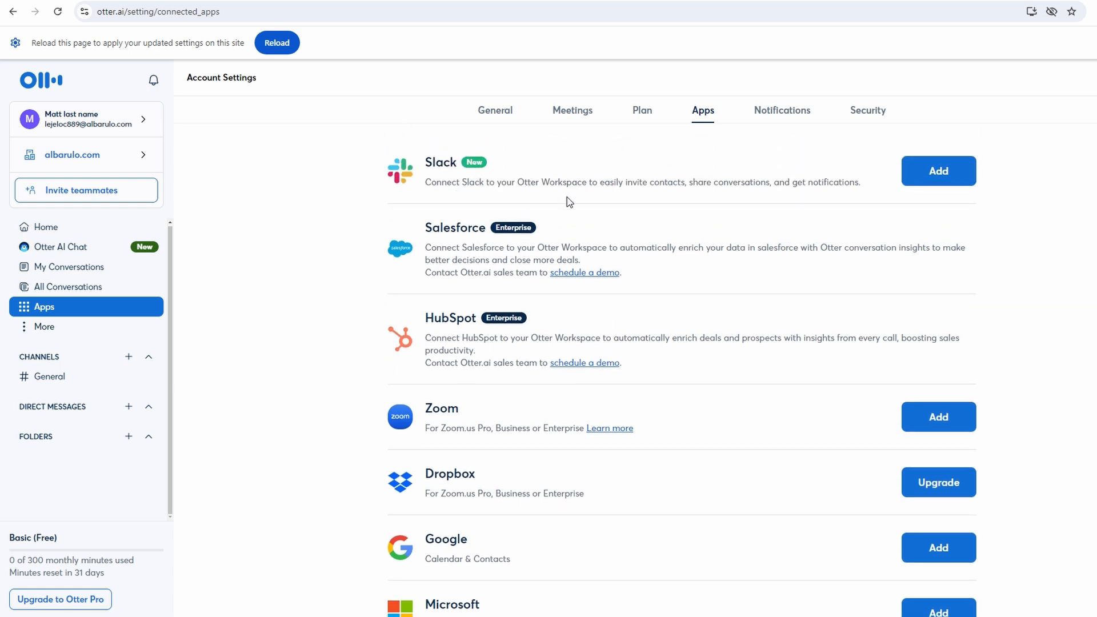
pyautogui.click(45, 327)
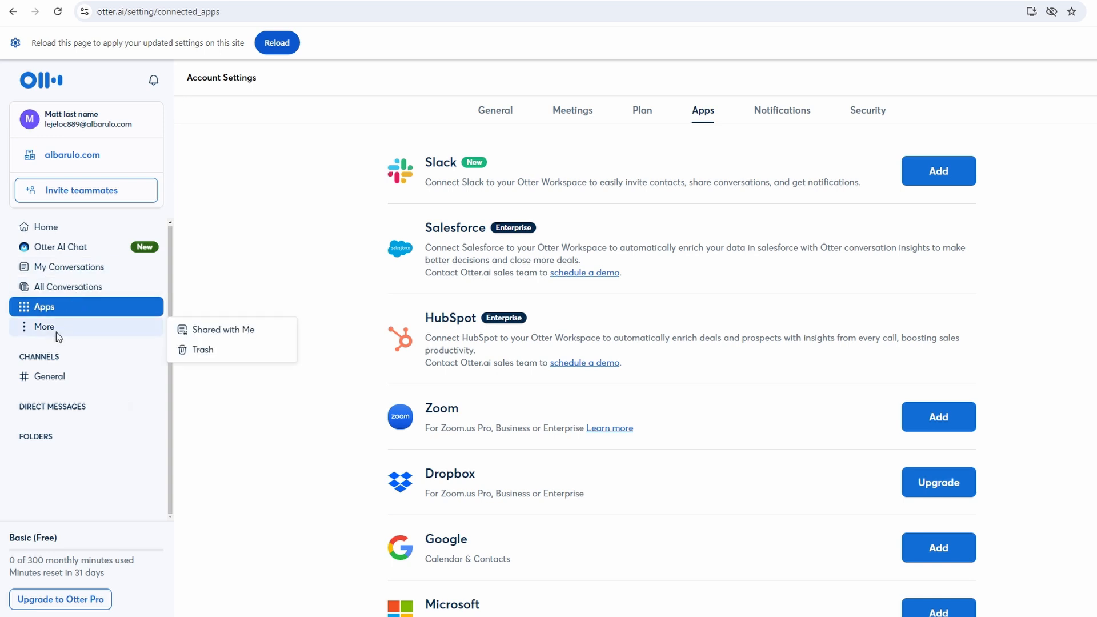
pyautogui.moveTo(581, 133)
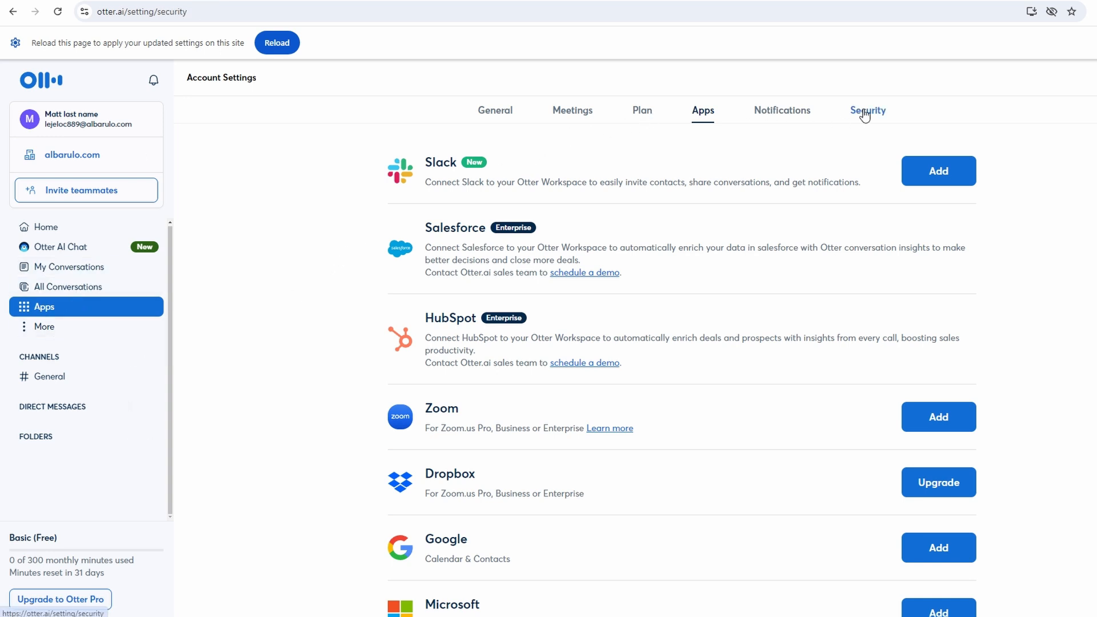
pyautogui.click(867, 110)
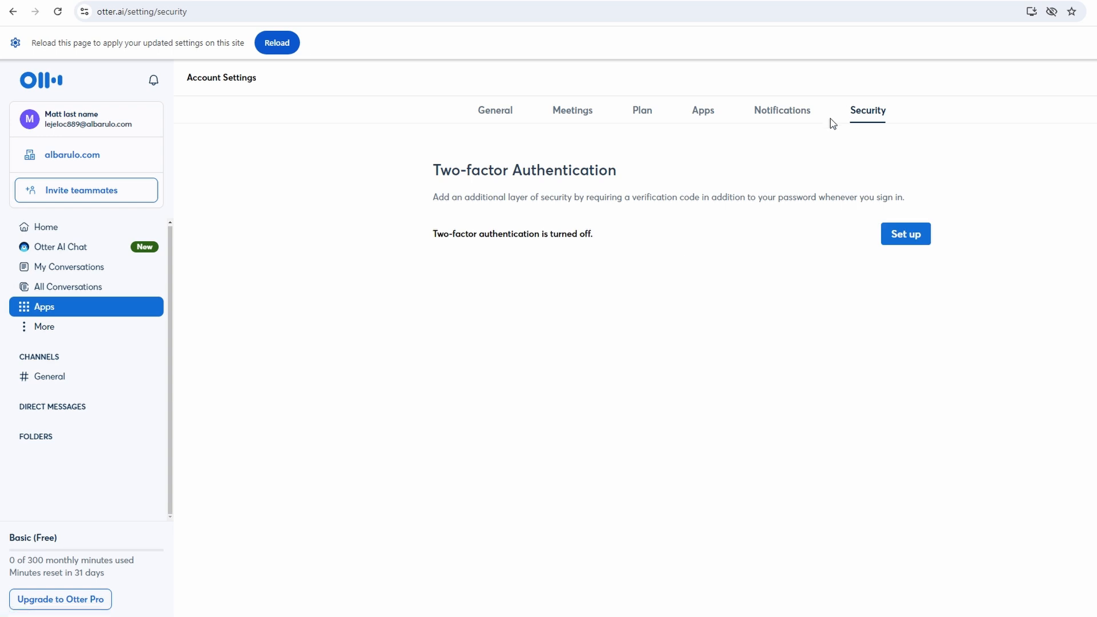
pyautogui.moveTo(495, 110)
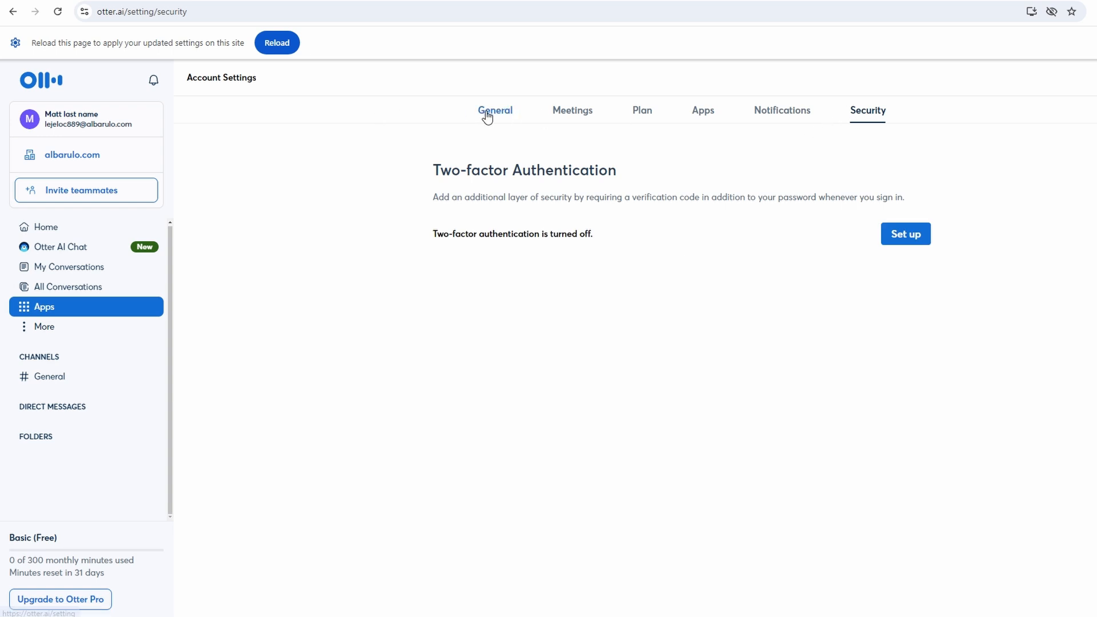
pyautogui.click(495, 111)
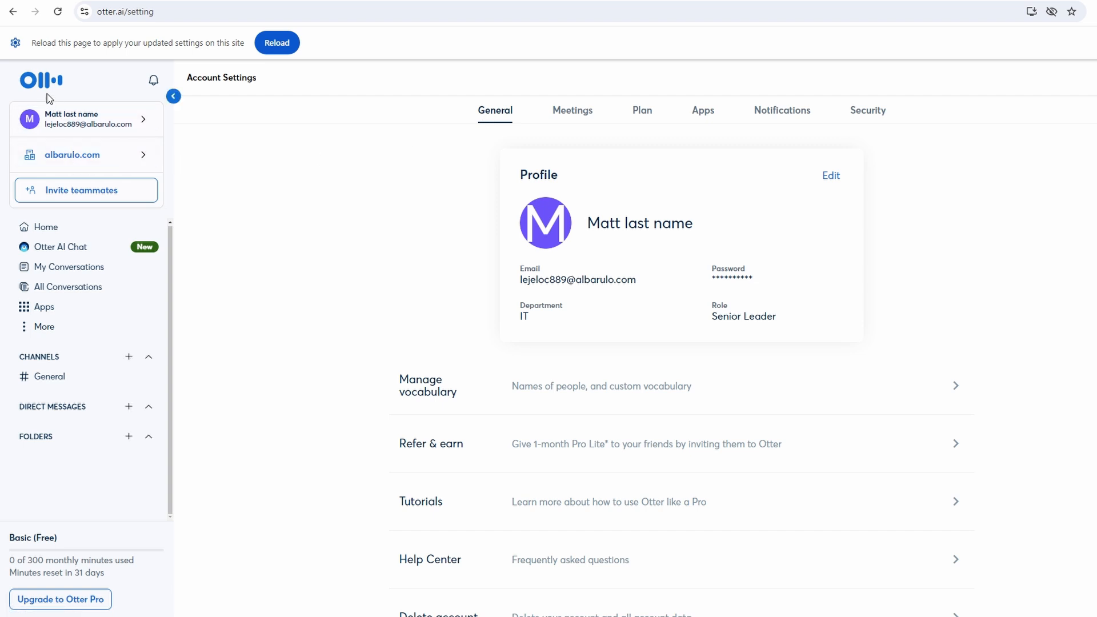